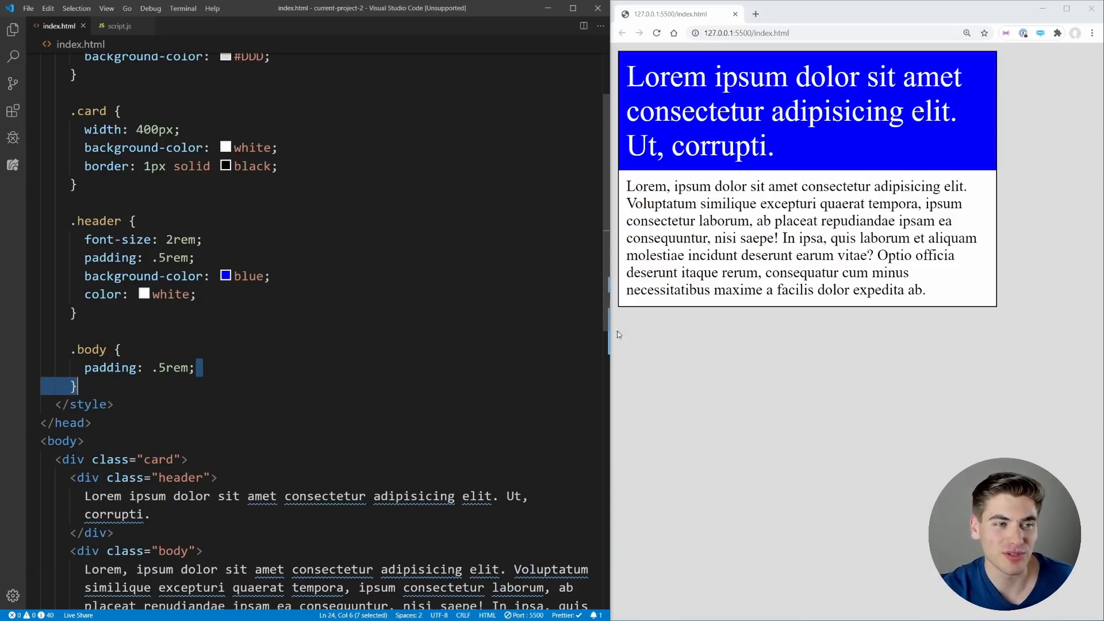
- Add text-overflow: ellipsis; to the .header rule and check the still-wrapping rendered header
scroll(down, 3)
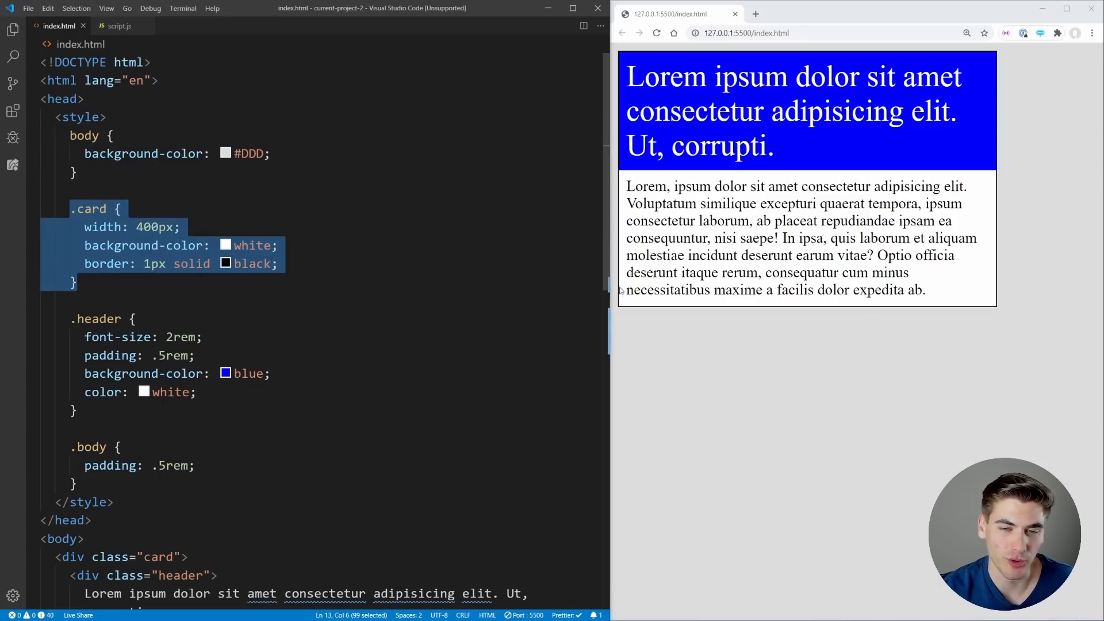
scroll(down, 3)
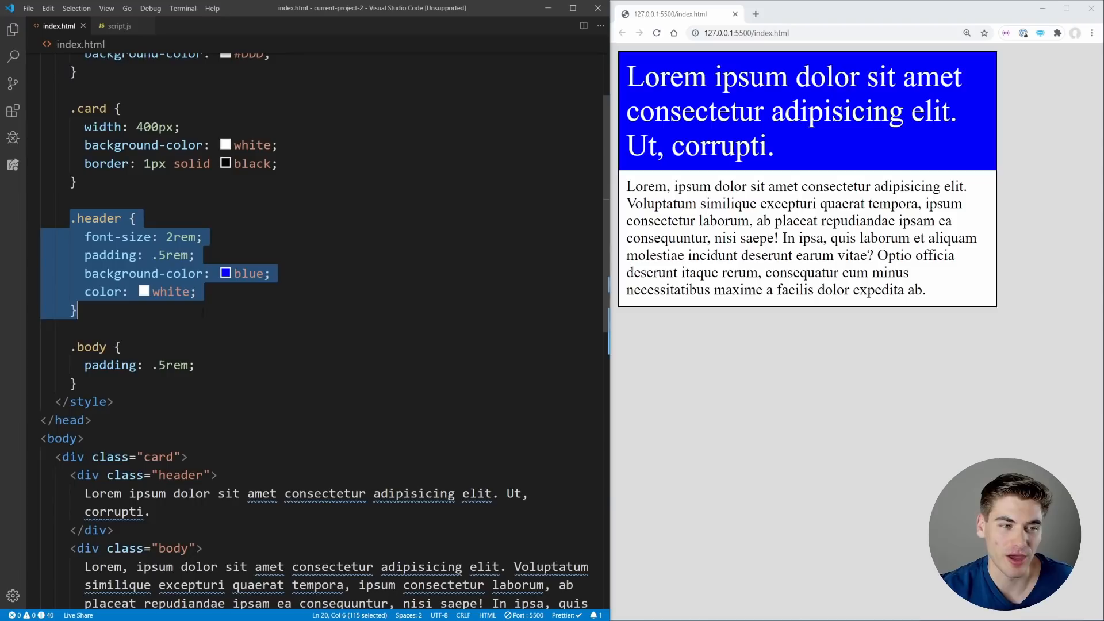
scroll(up, 3)
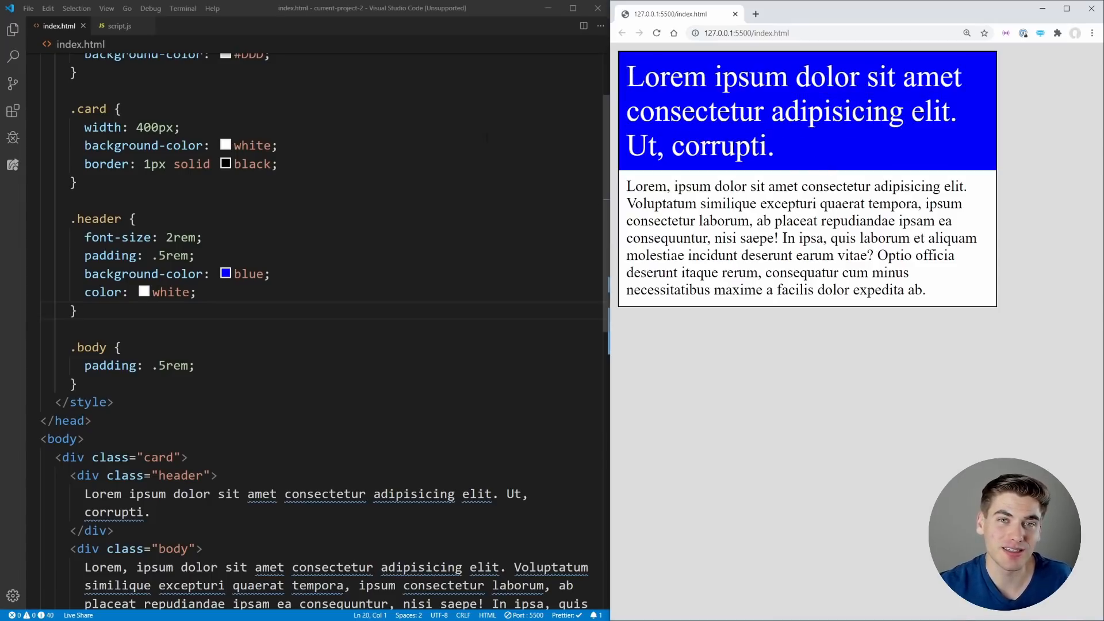
text(text-overflow:)
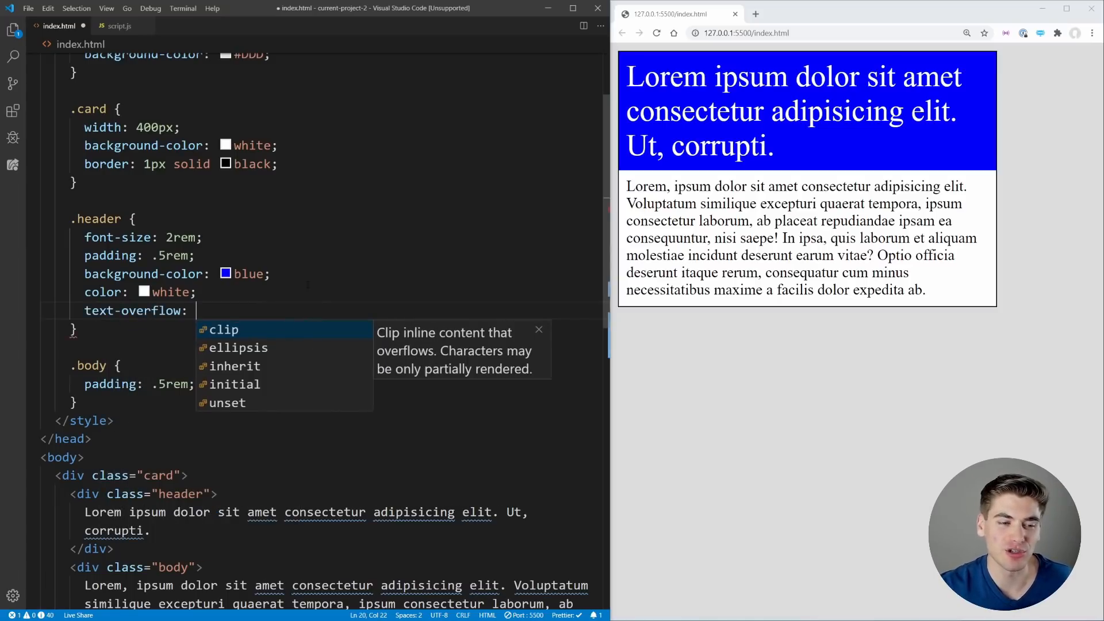
mouse_move(261, 330)
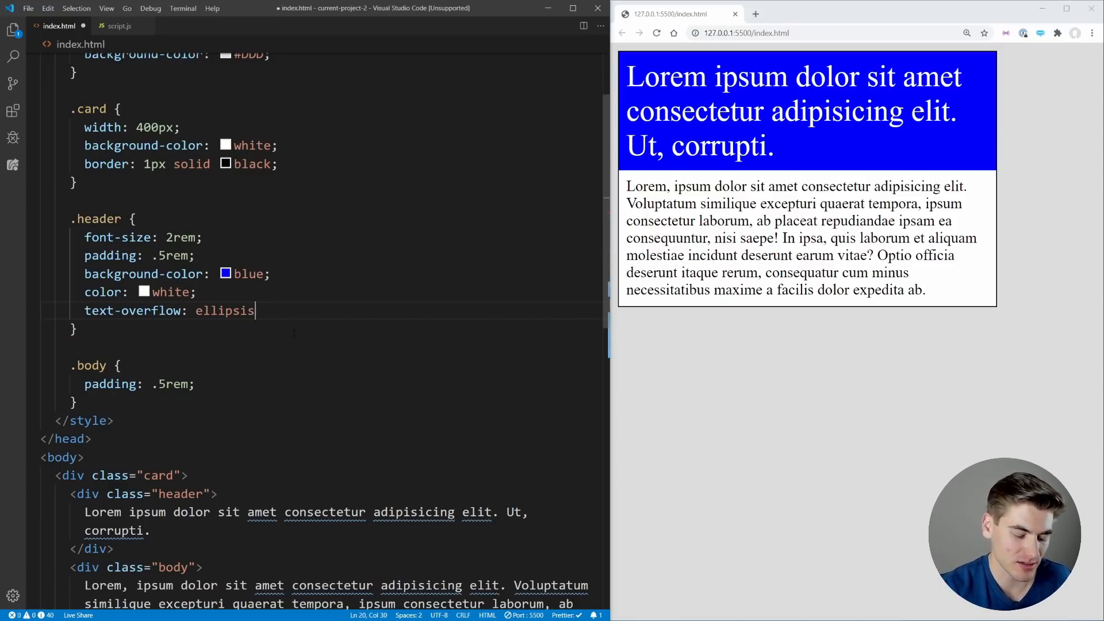
text(;)
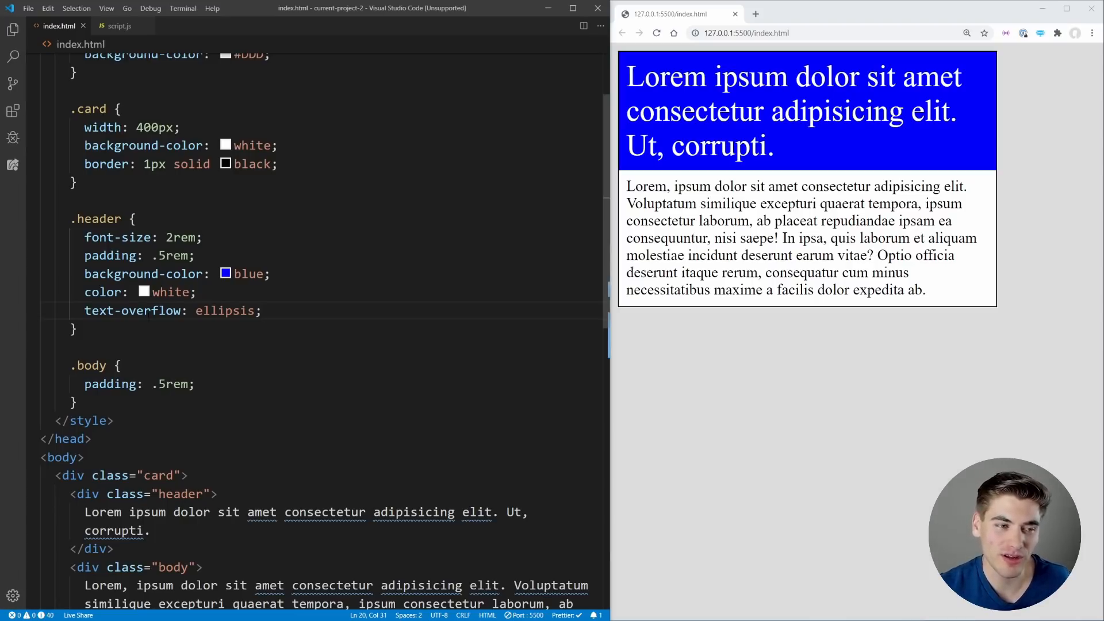
double_click(226, 311)
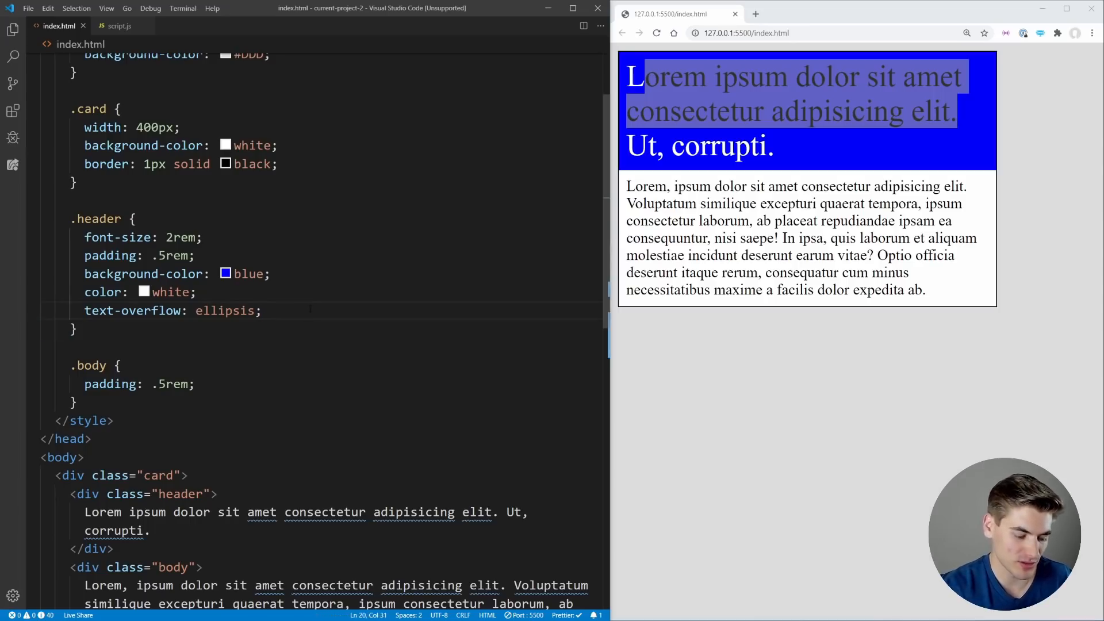
- Add white-space: nowrap; and overflow: hidden; to .header and reduce its text to Lorem
text(white-space: nowrap)
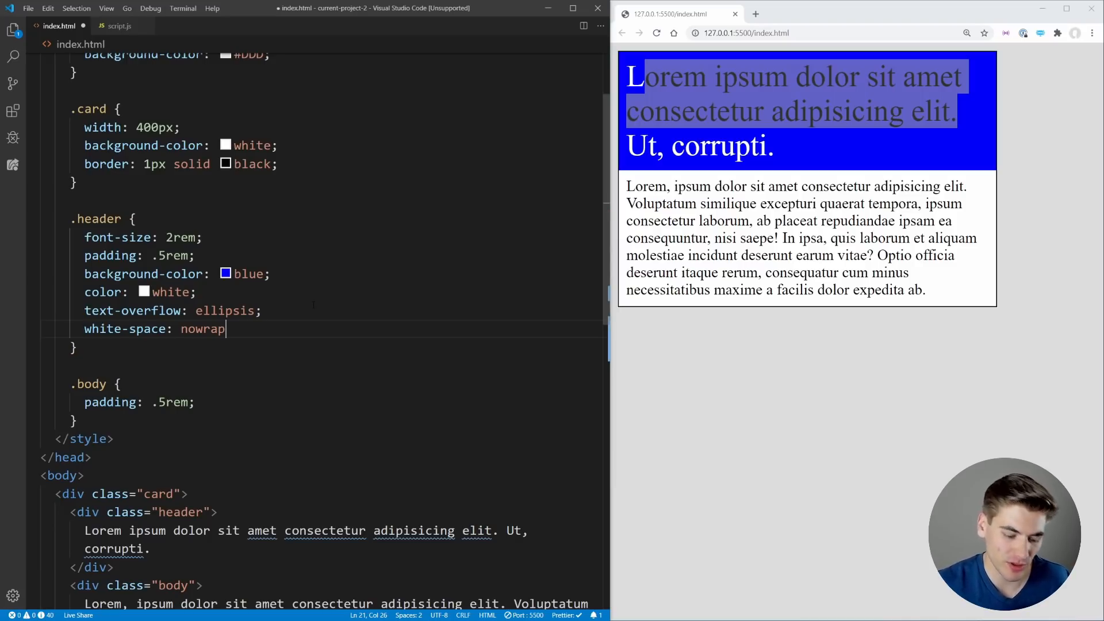
text(;)
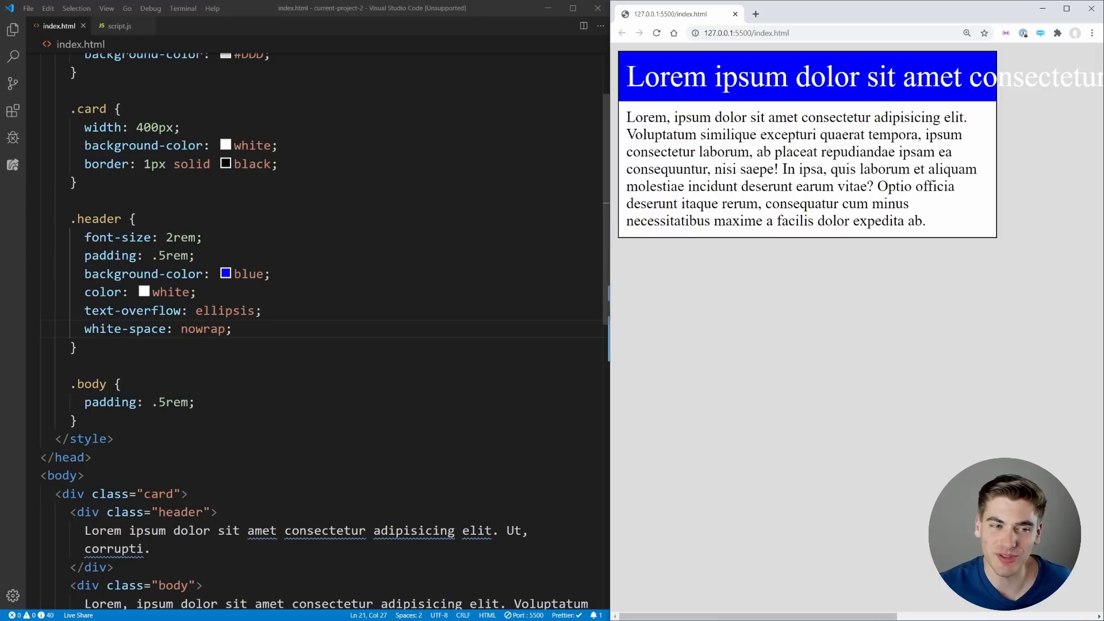
double_click(224, 311)
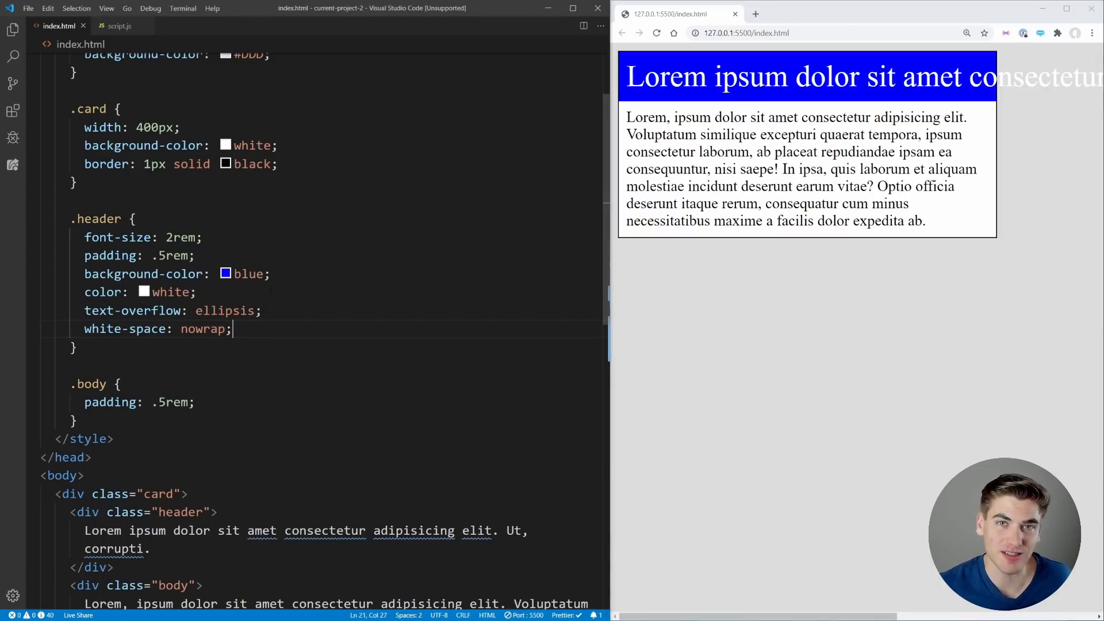
text(overflow: hidden;)
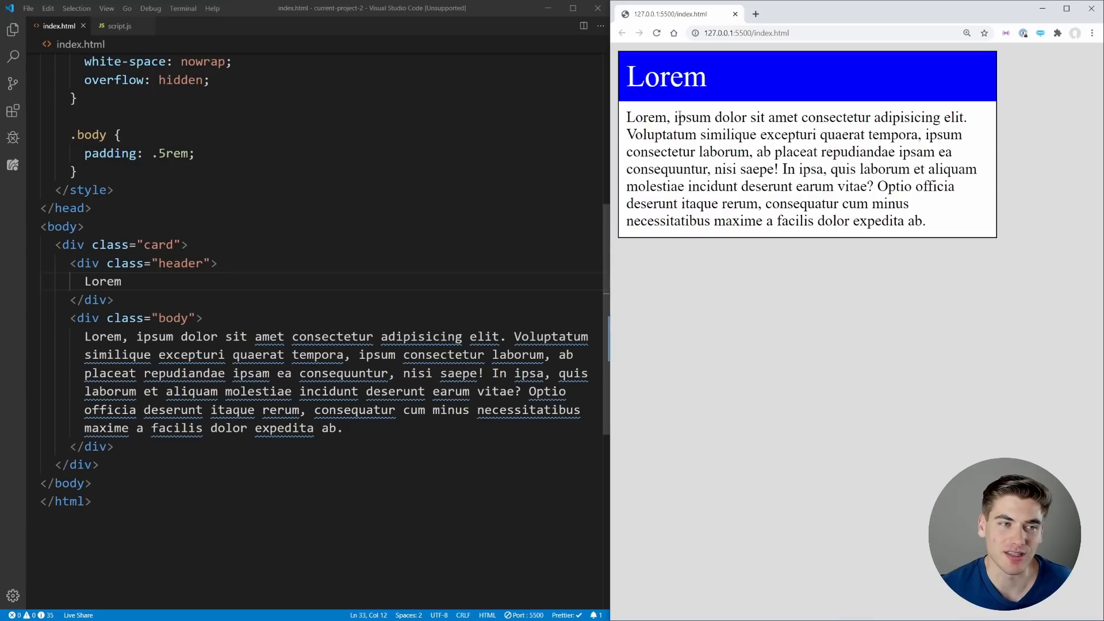
- Replace index.html with a single h1 'Lorem, ipsum.' at font-size: 5rem
scroll(up, 3)
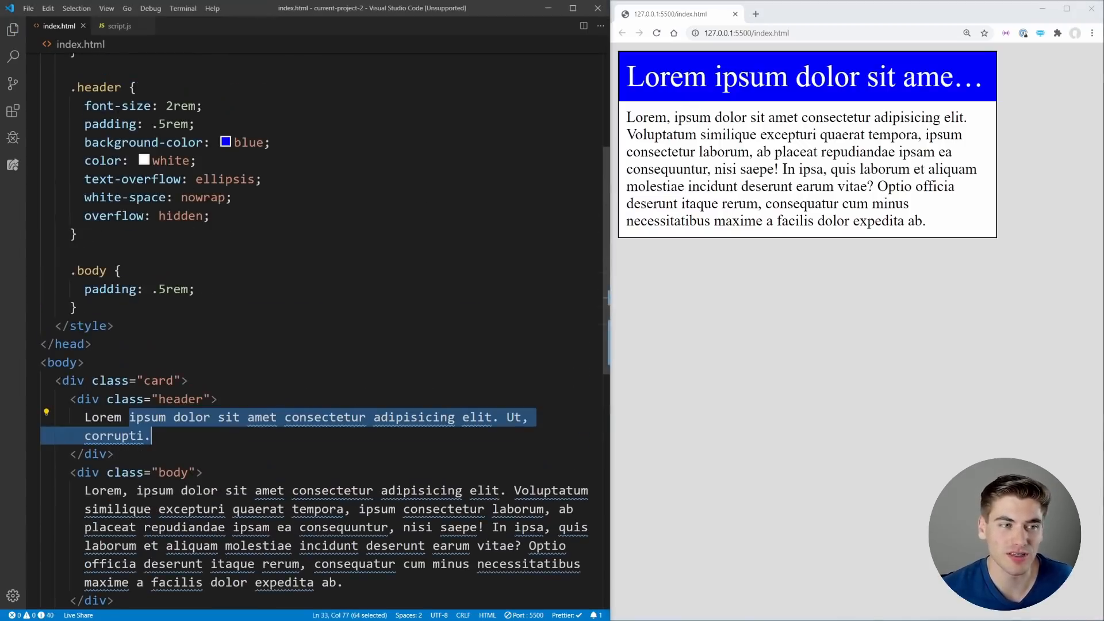
double_click(136, 179)
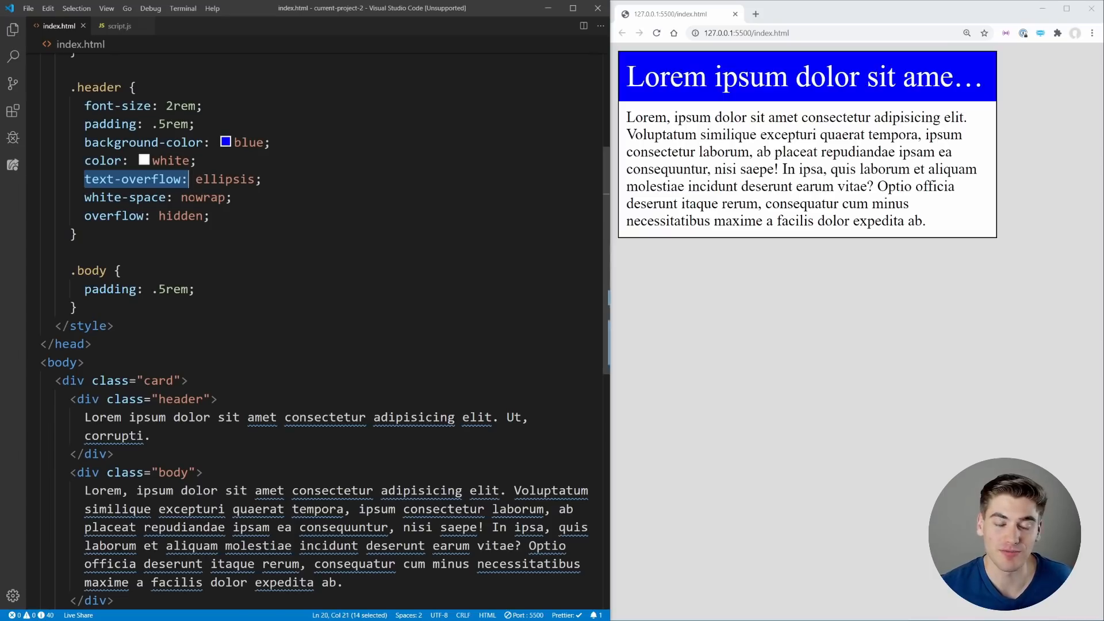
scroll(up, 3)
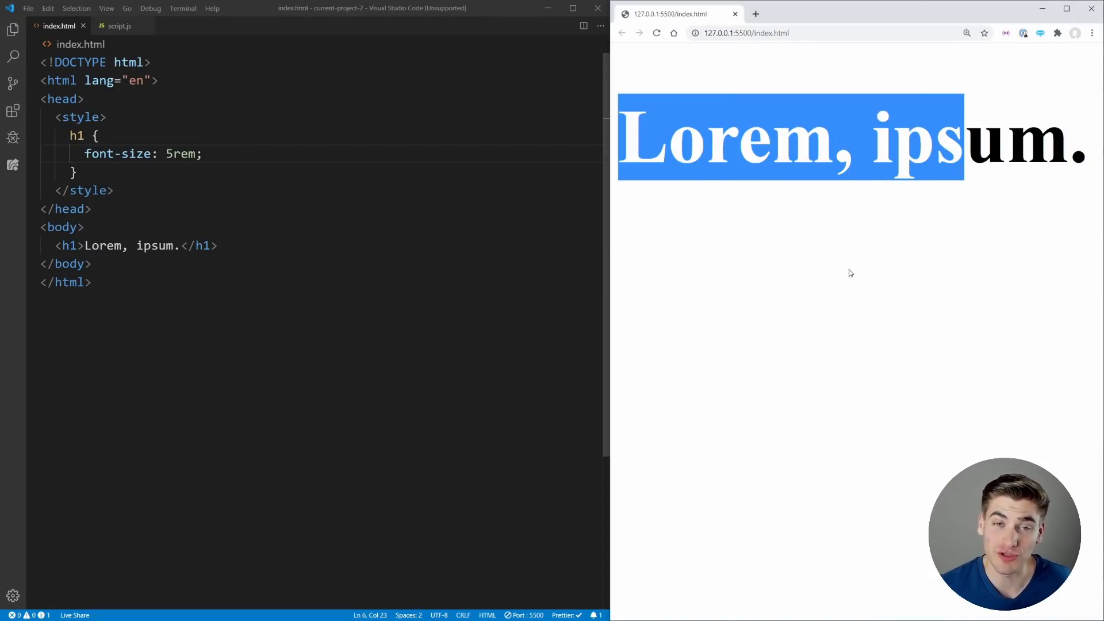
- Add text-shadow: 0 -20px 10px red; to the h1 rule and save
click(645, 169)
text(text-shadow: 0 0)
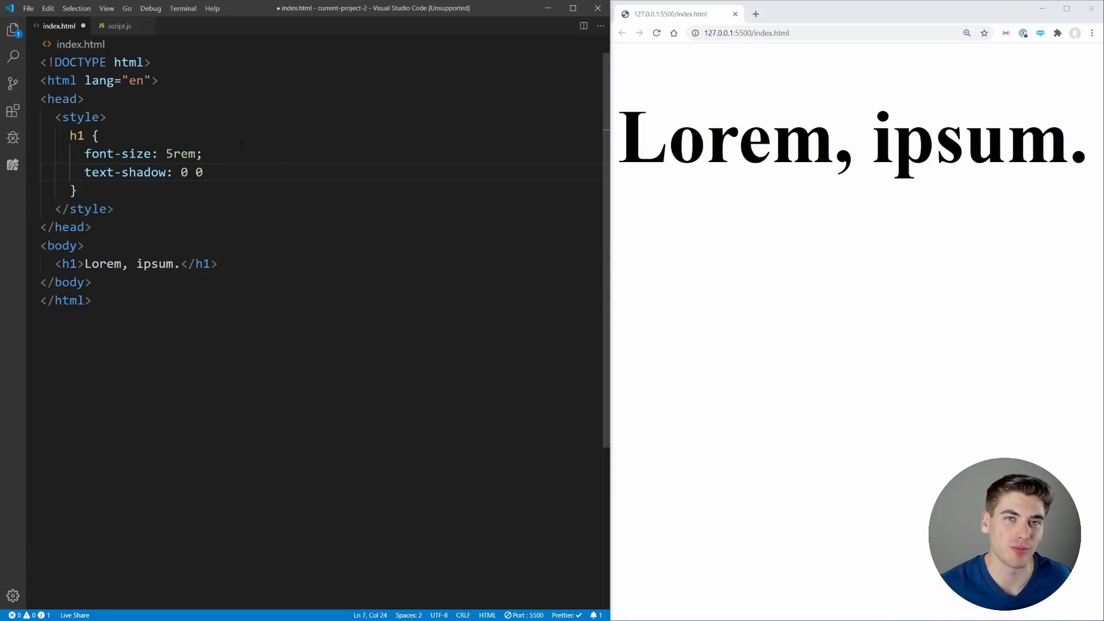
text(1)
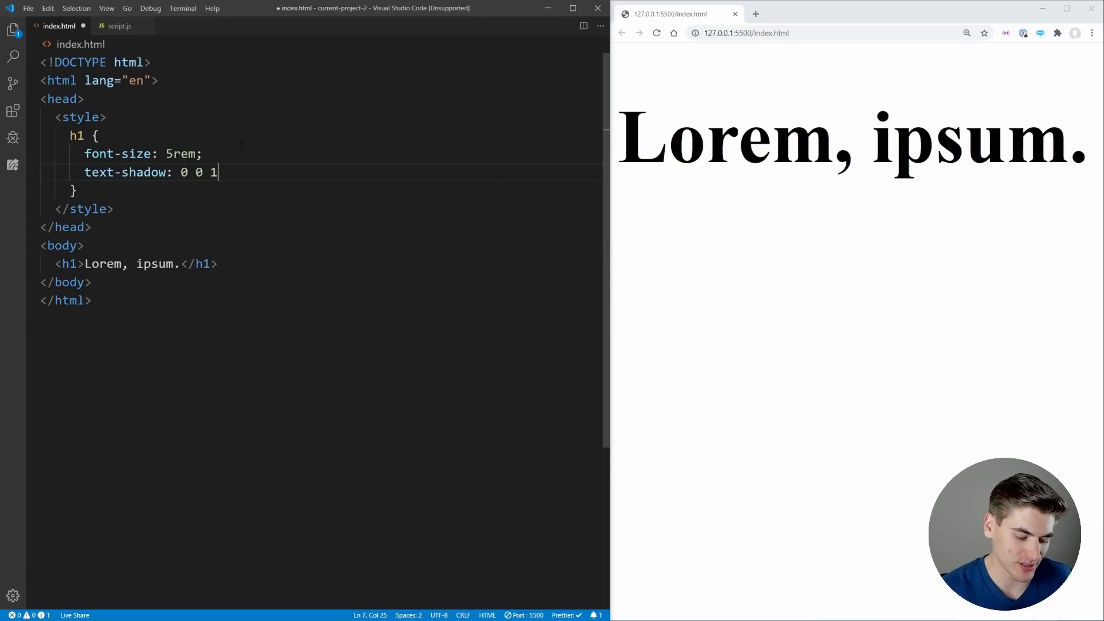
text(px red;)
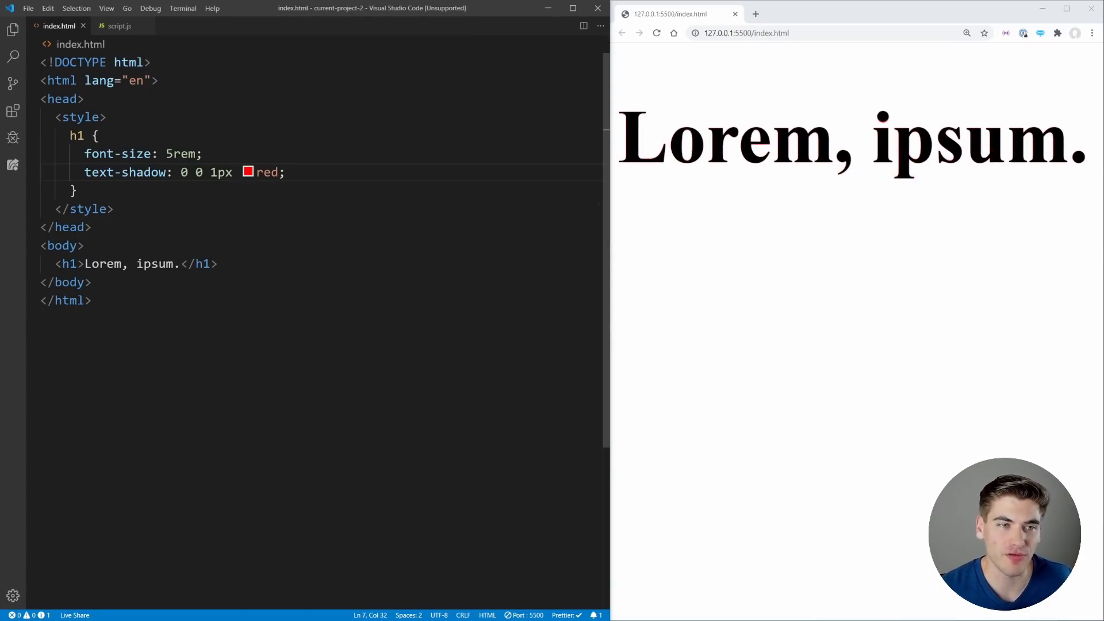
text(10px)
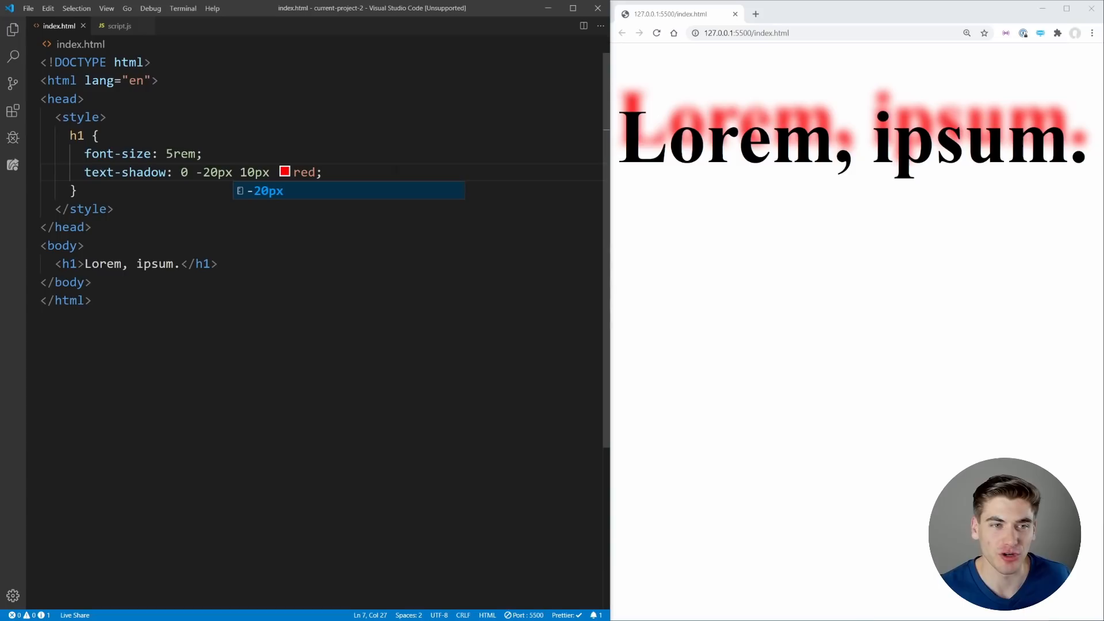
- Change the h1 text-shadow to 5px 5px 0px red for a crisp offset shadow
text(1px)
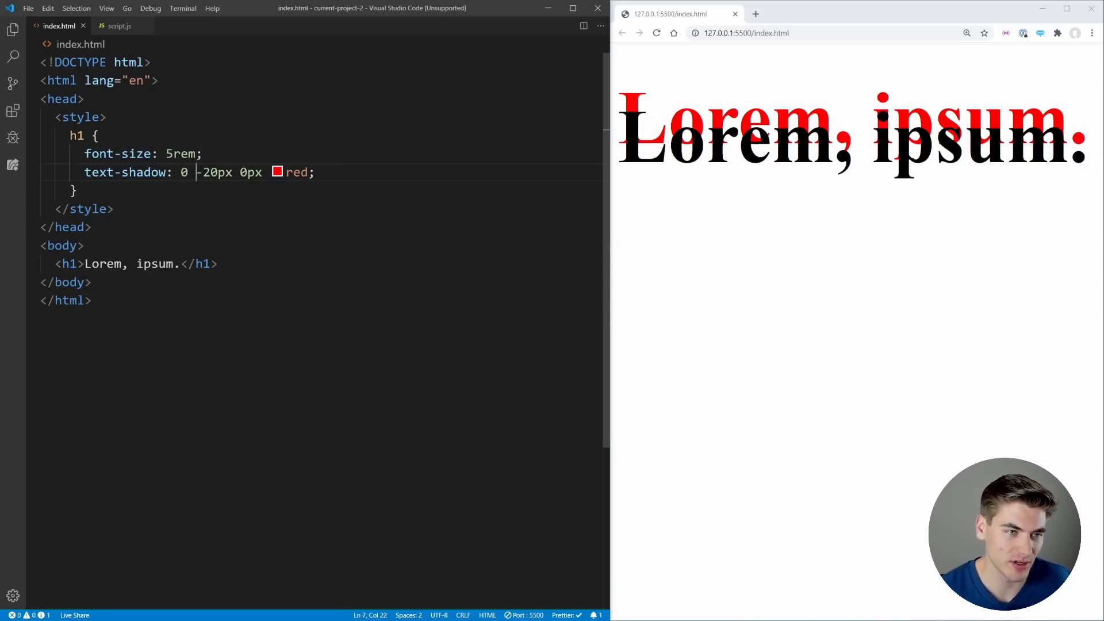
text(5px)
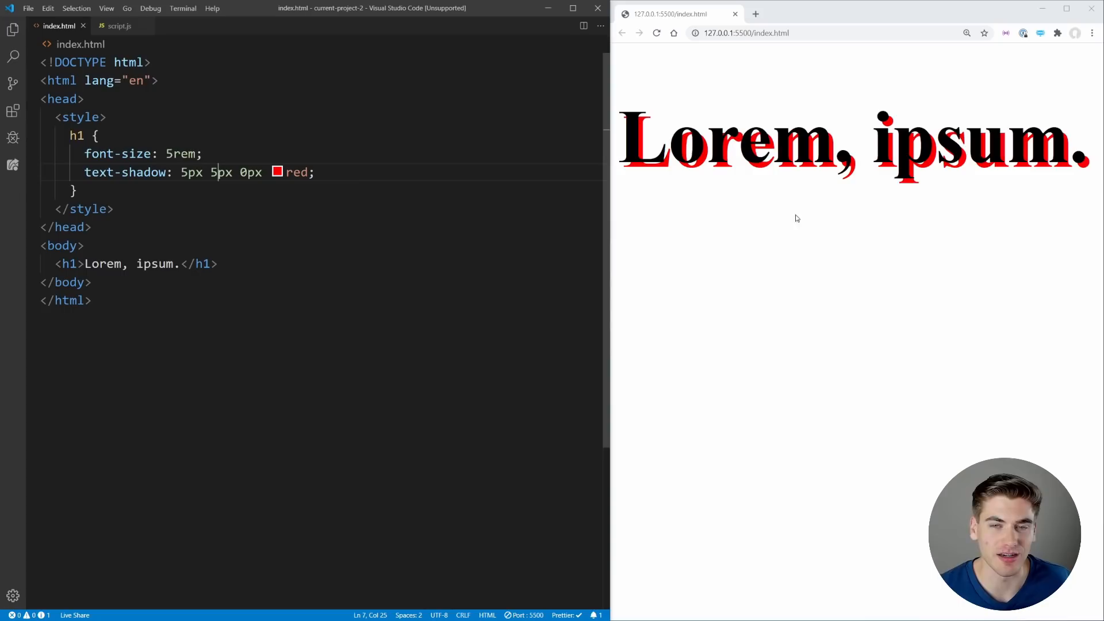
mouse_move(716, 262)
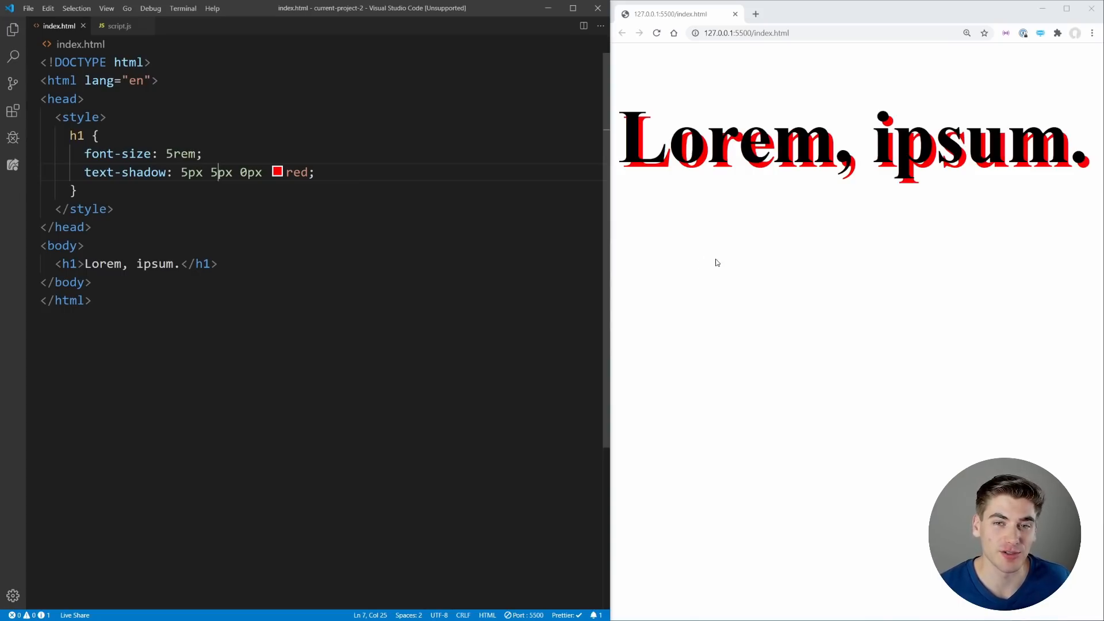
mouse_move(755, 233)
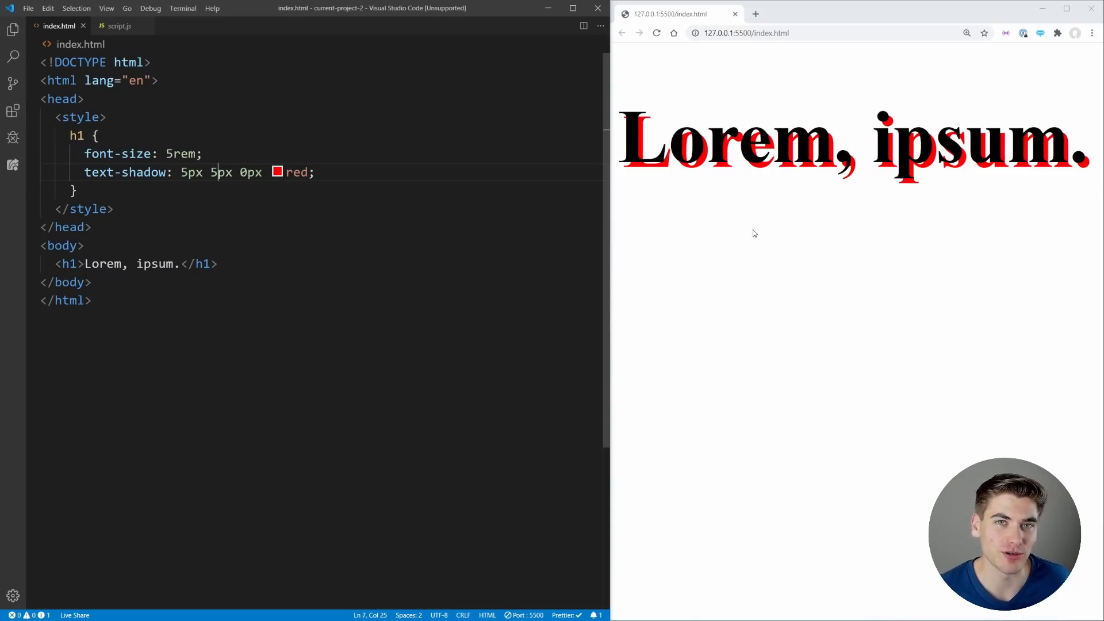
mouse_move(757, 253)
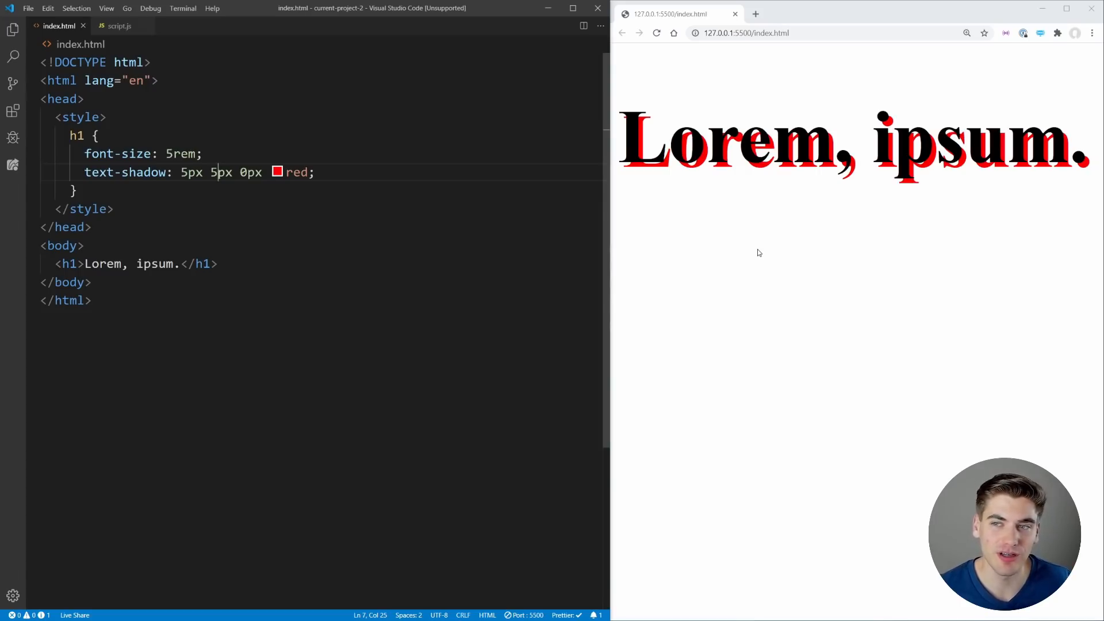
mouse_move(732, 206)
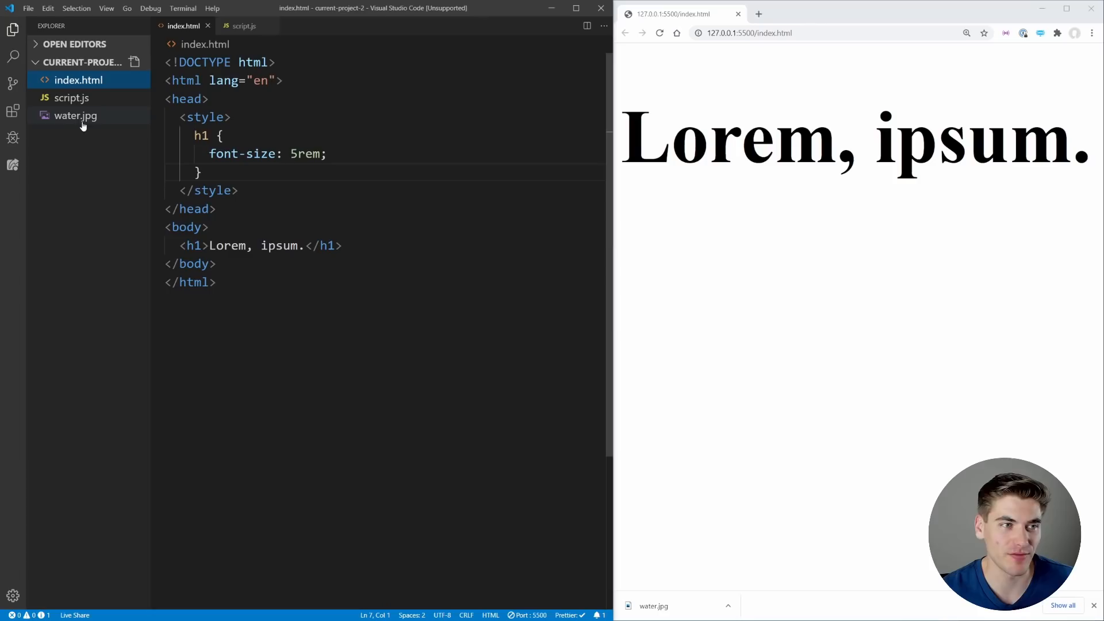
- Preview water.jpg, then return to the index.html code
click(76, 115)
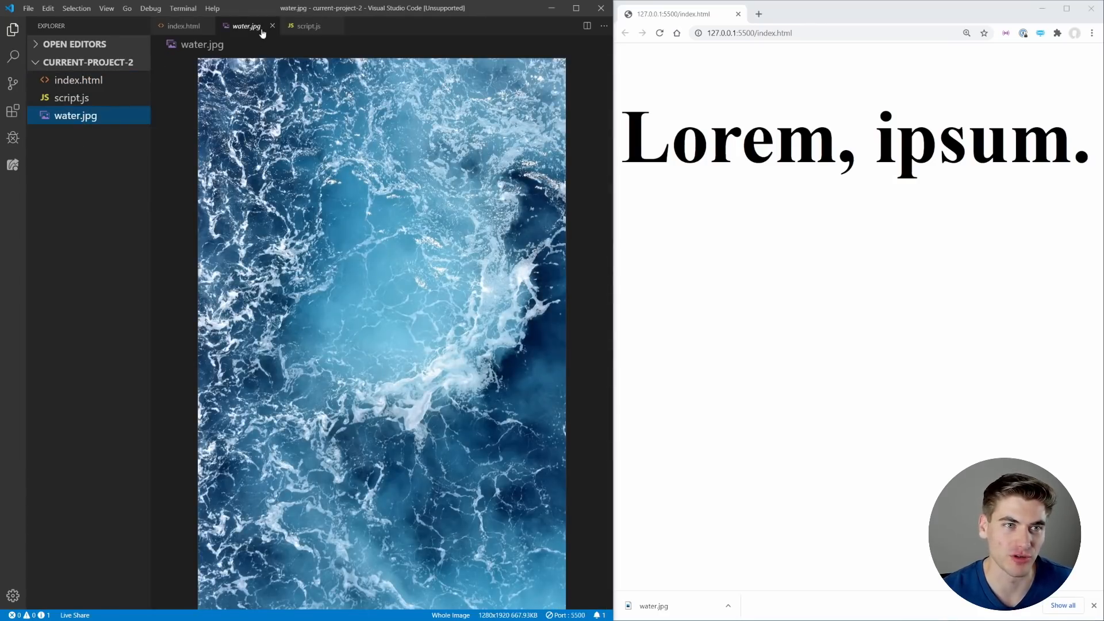
click(183, 27)
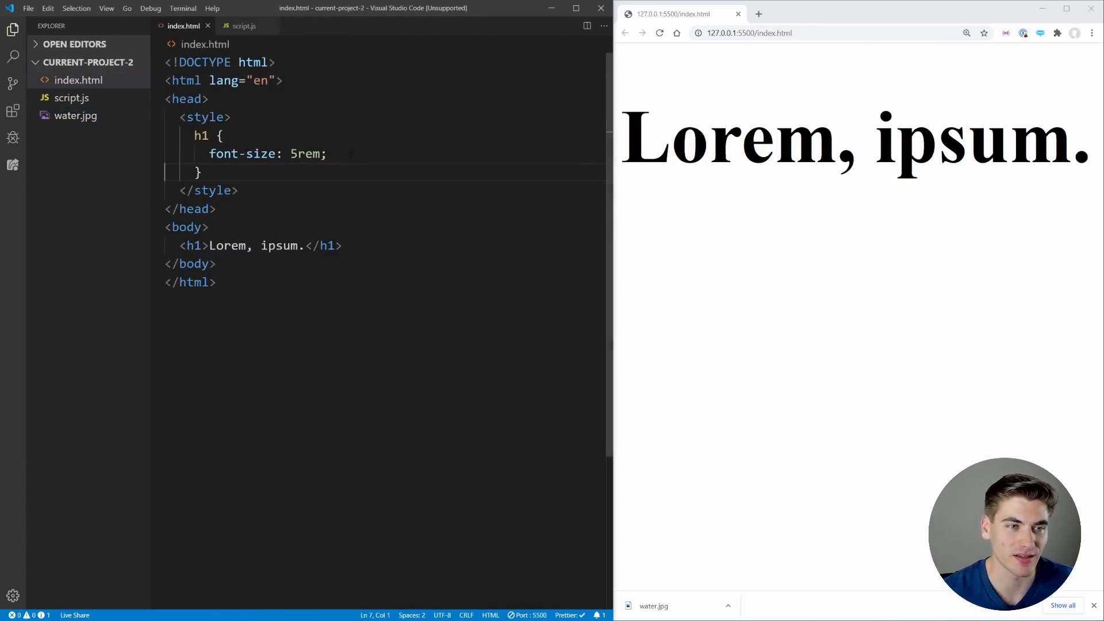
- Give h1 background-image: url('water.jpg'); and -webkit-background-clip: text;
text(background-image: url('wat)
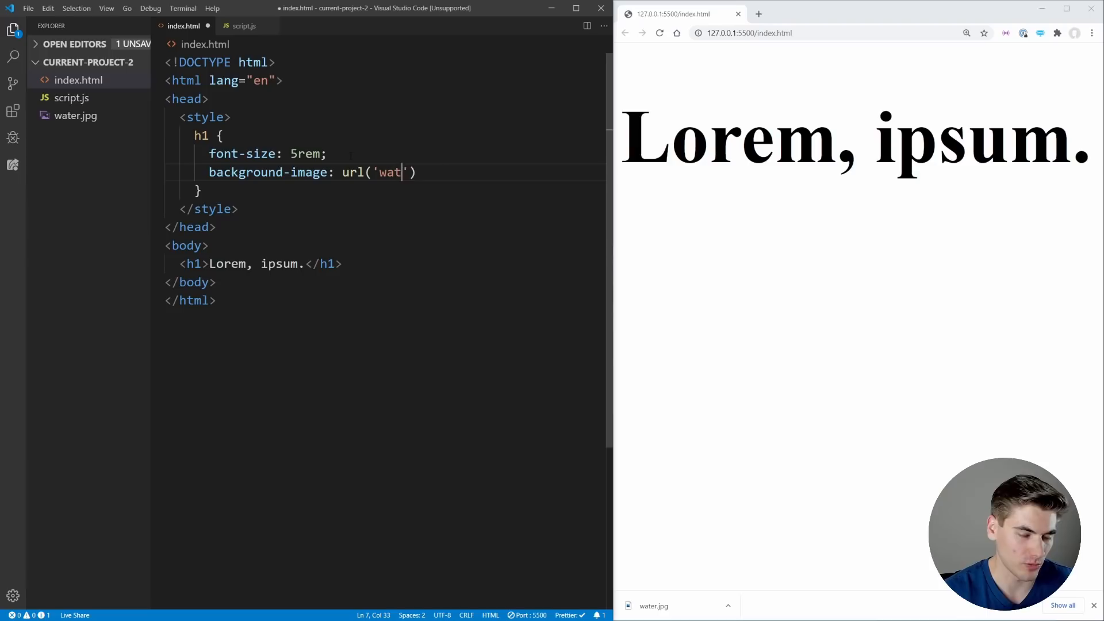
text(er.jpg)
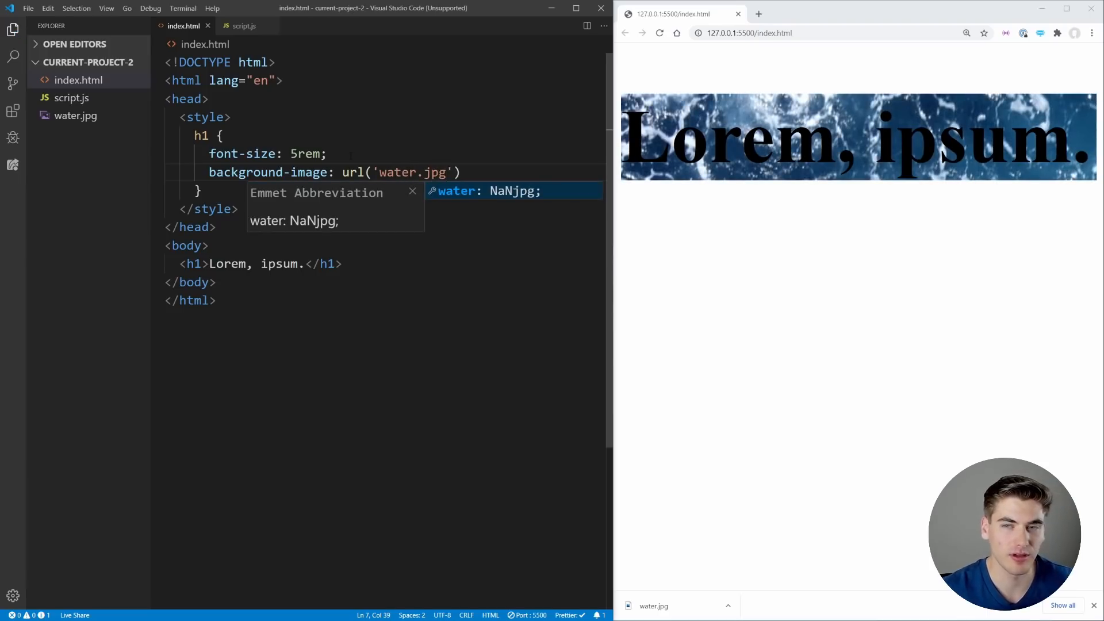
key(Escape)
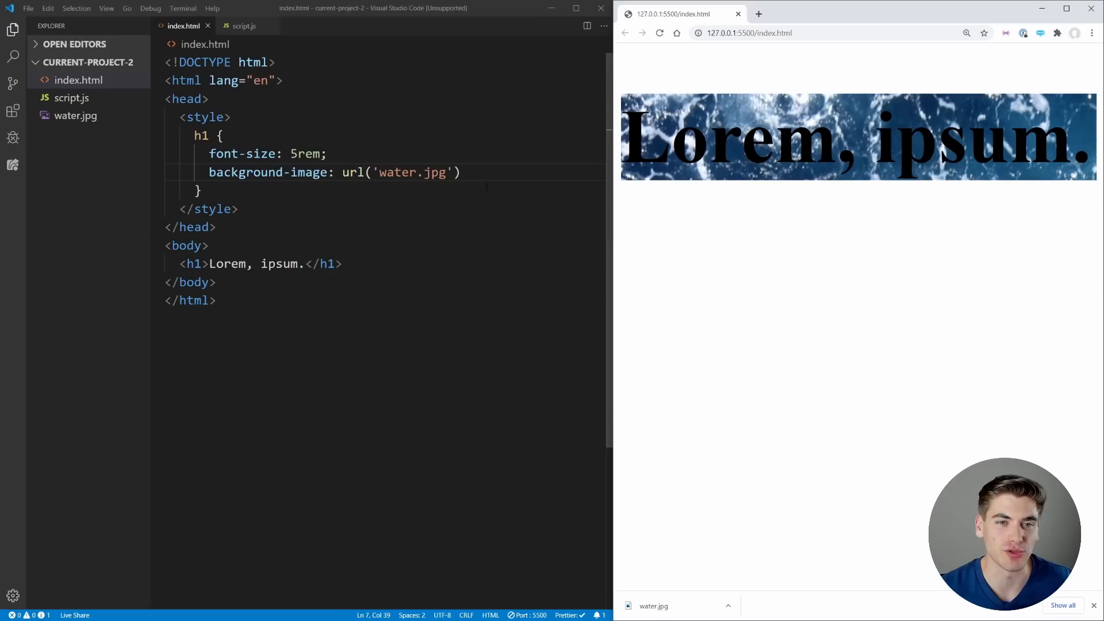
text(b)
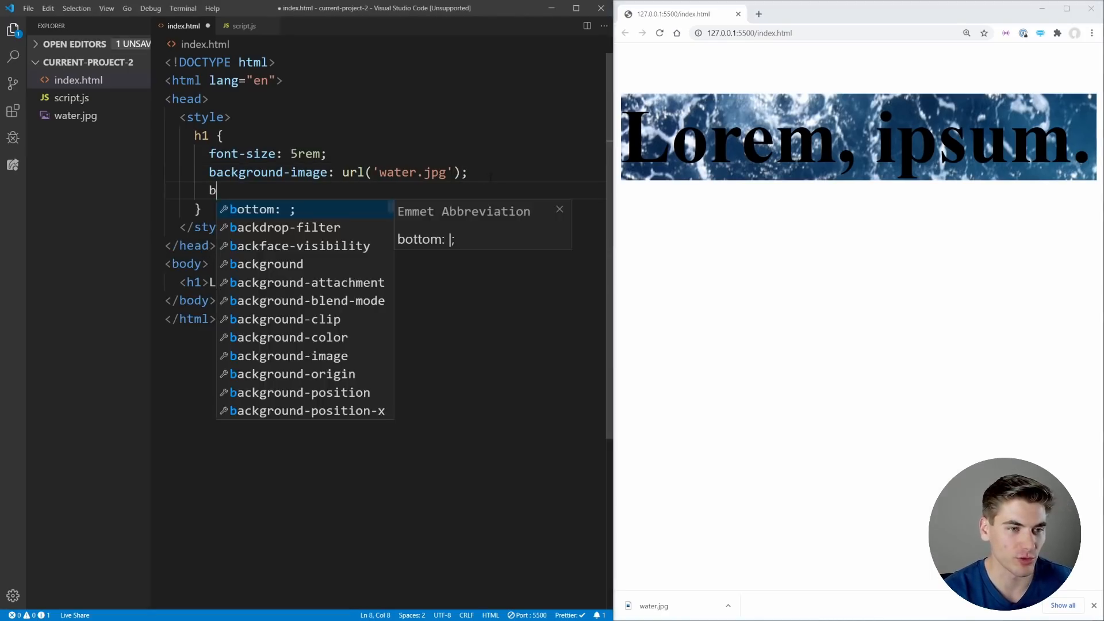
text(ackgrpo)
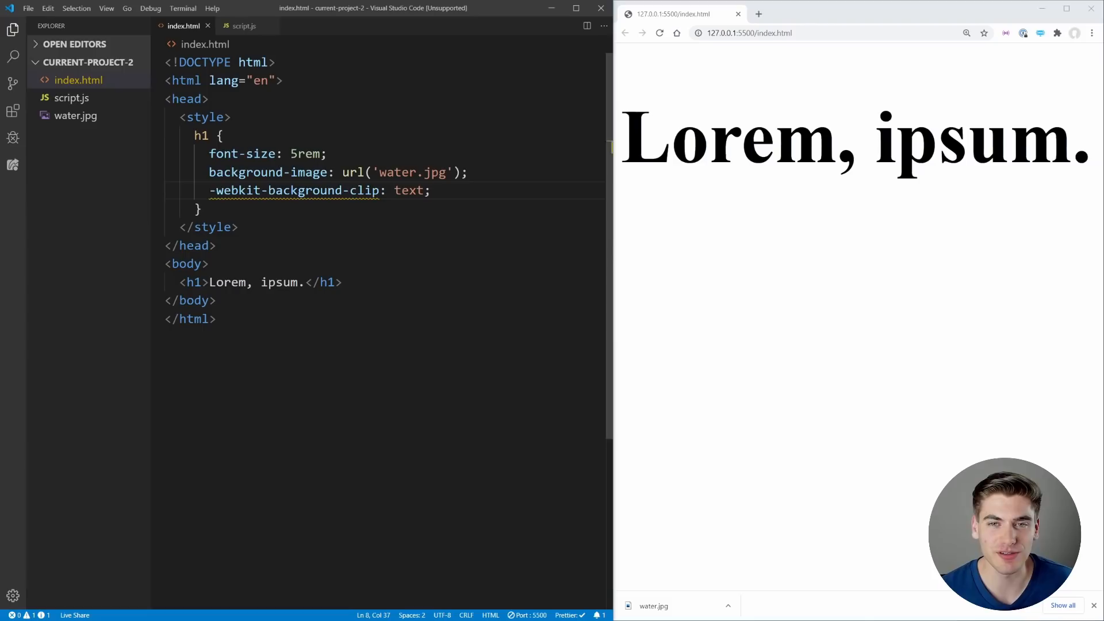
mouse_move(772, 161)
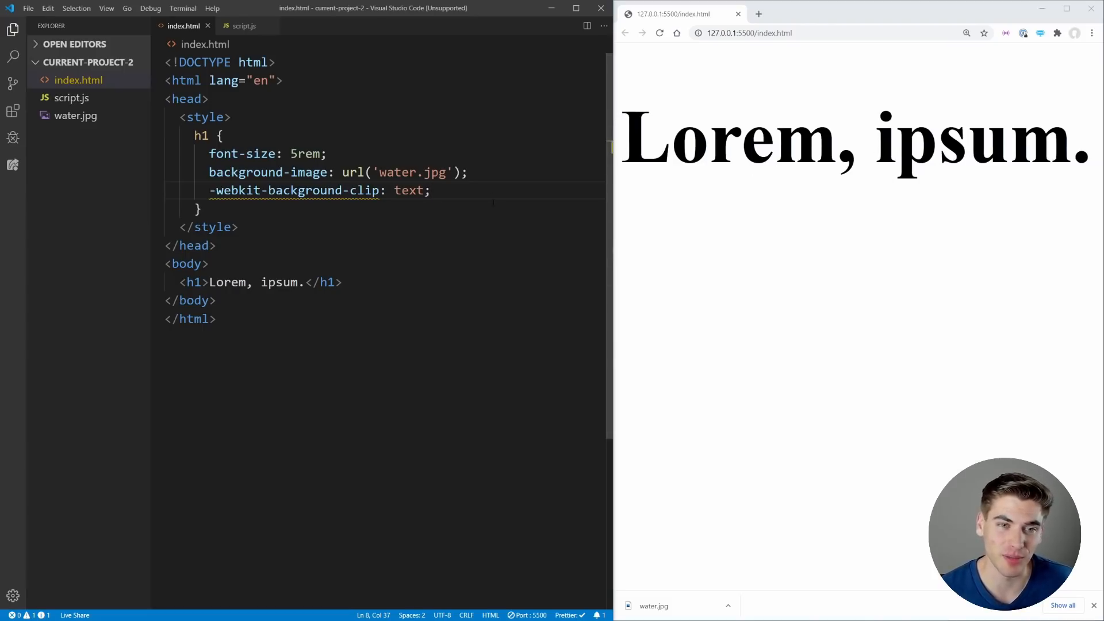
- Add color: transparent; to h1 so the water image fills the heading letters
text(color: transparent;)
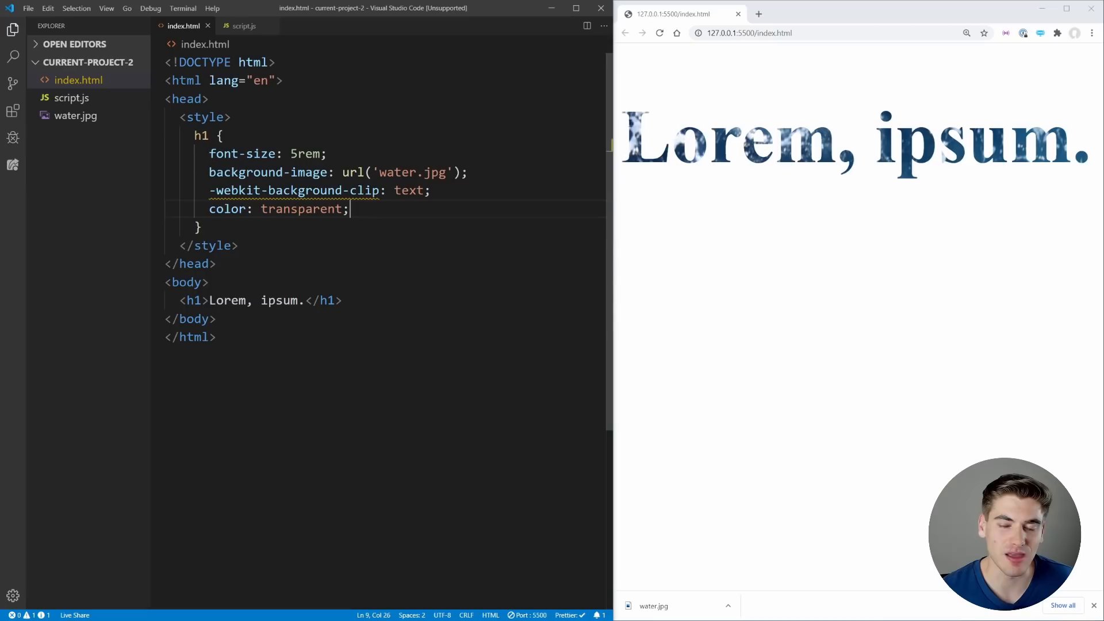
mouse_move(918, 151)
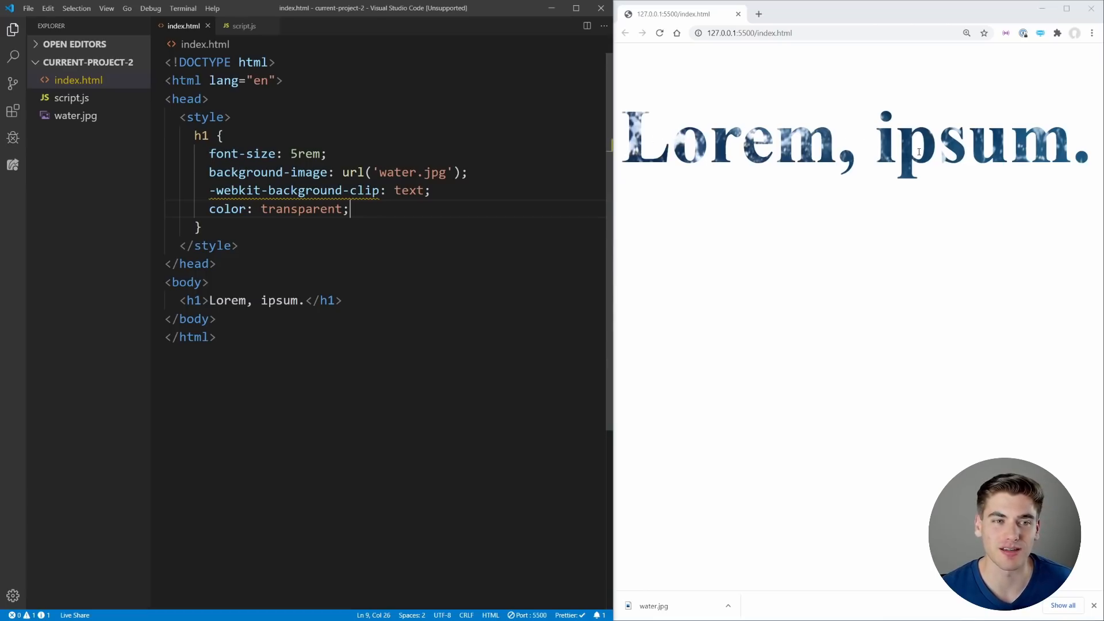
text(backg)
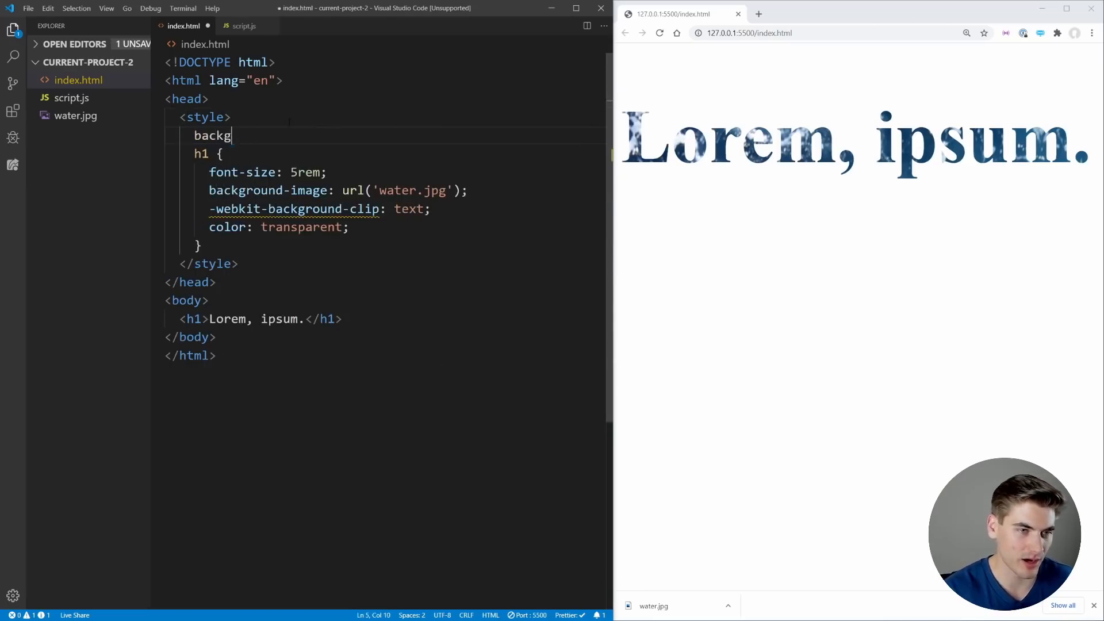
- Temporarily add a body rule with a dark background behind the heading
text(body)
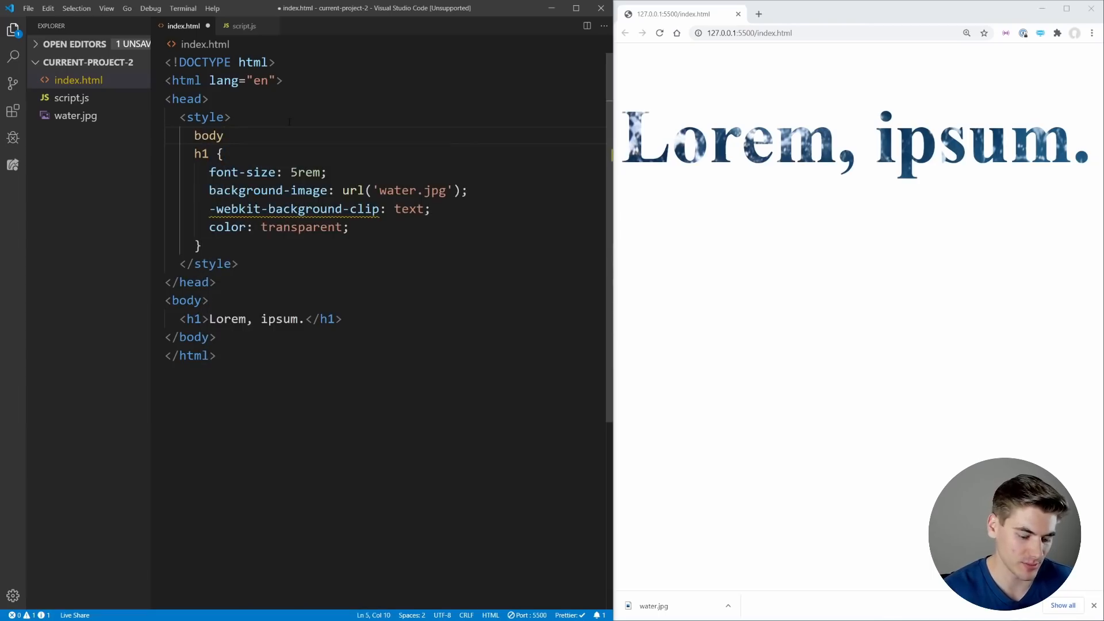
text(backon)
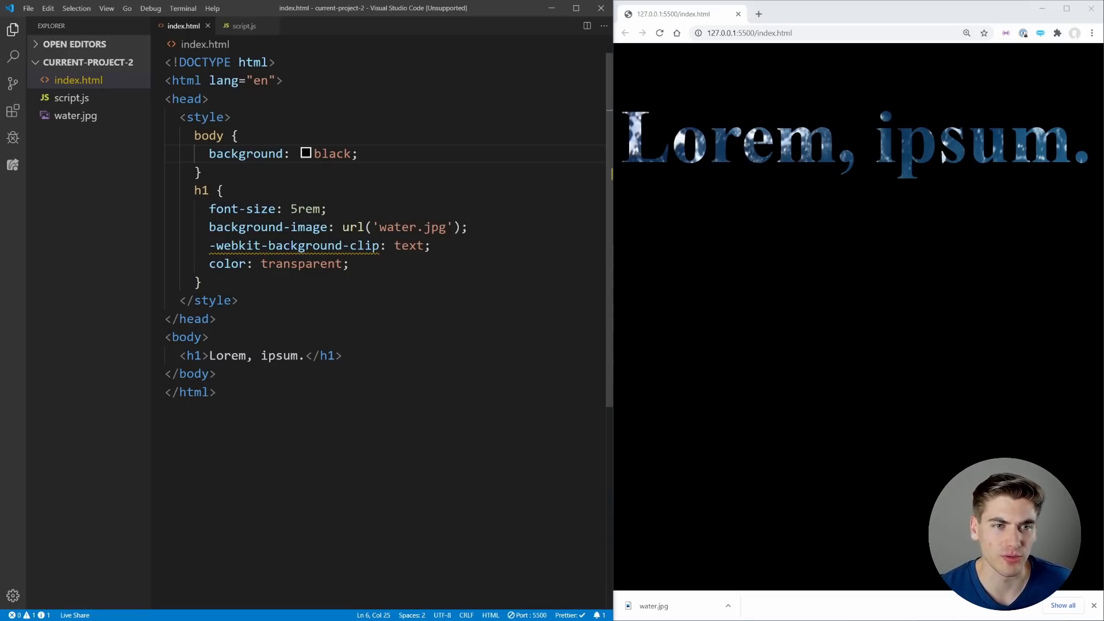
text(red)
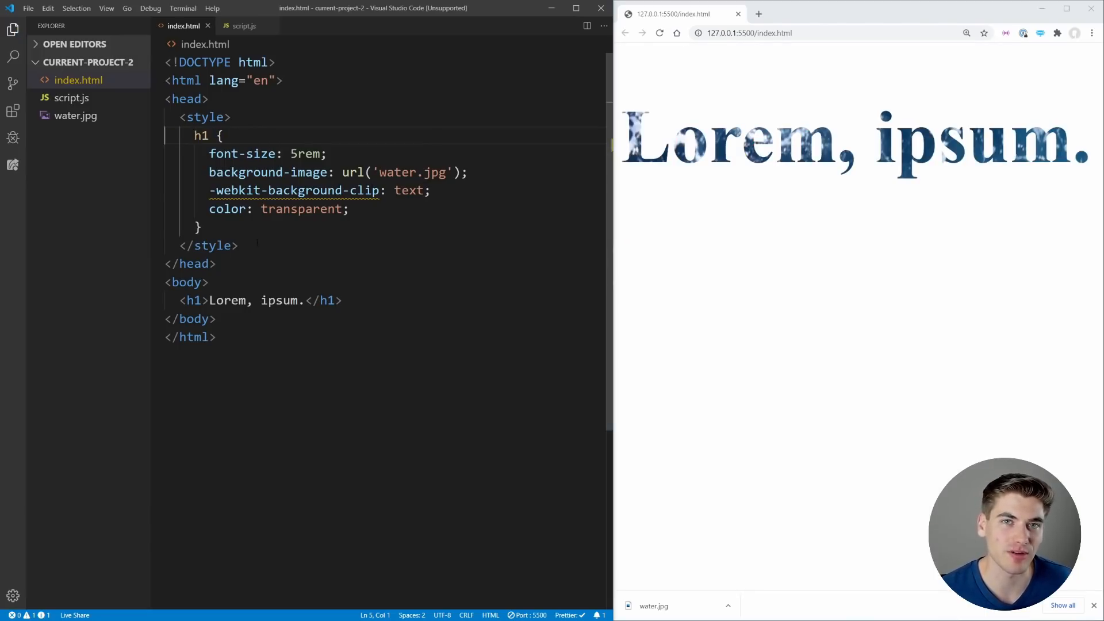
- Add unprefixed background-clip: text; below the -webkit- declaration in h1
double_click(222, 190)
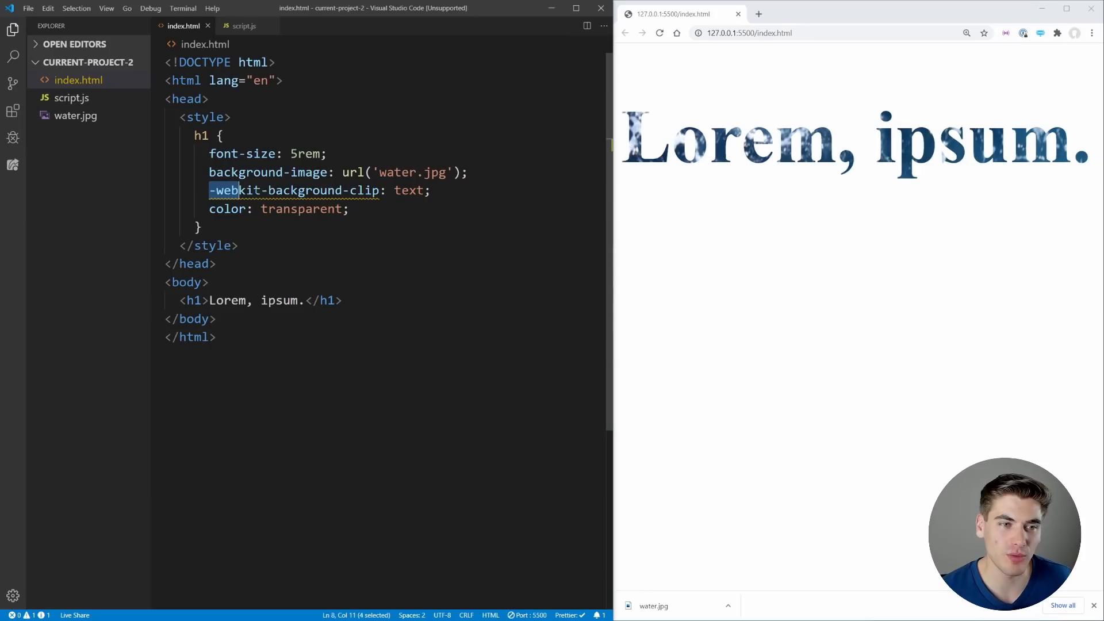
key(Enter)
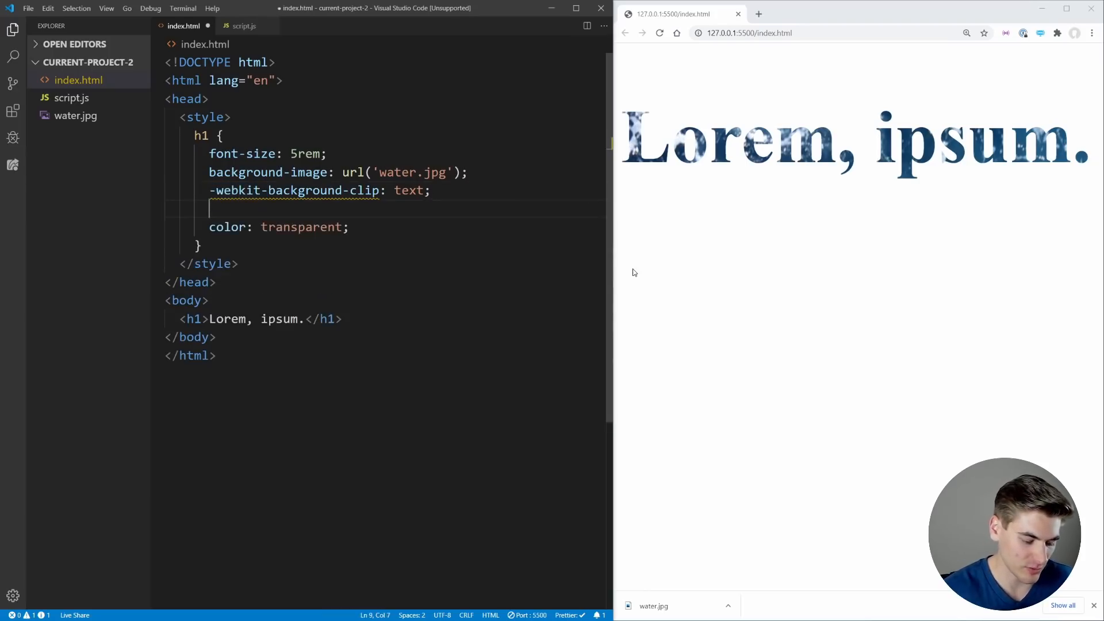
text(background)
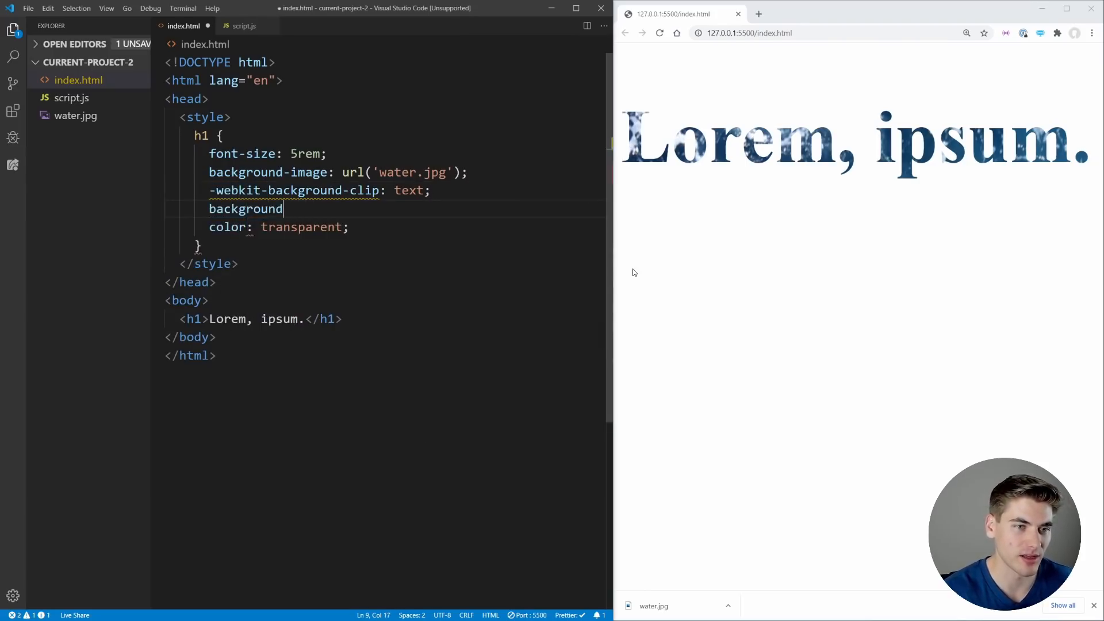
text(-clip)
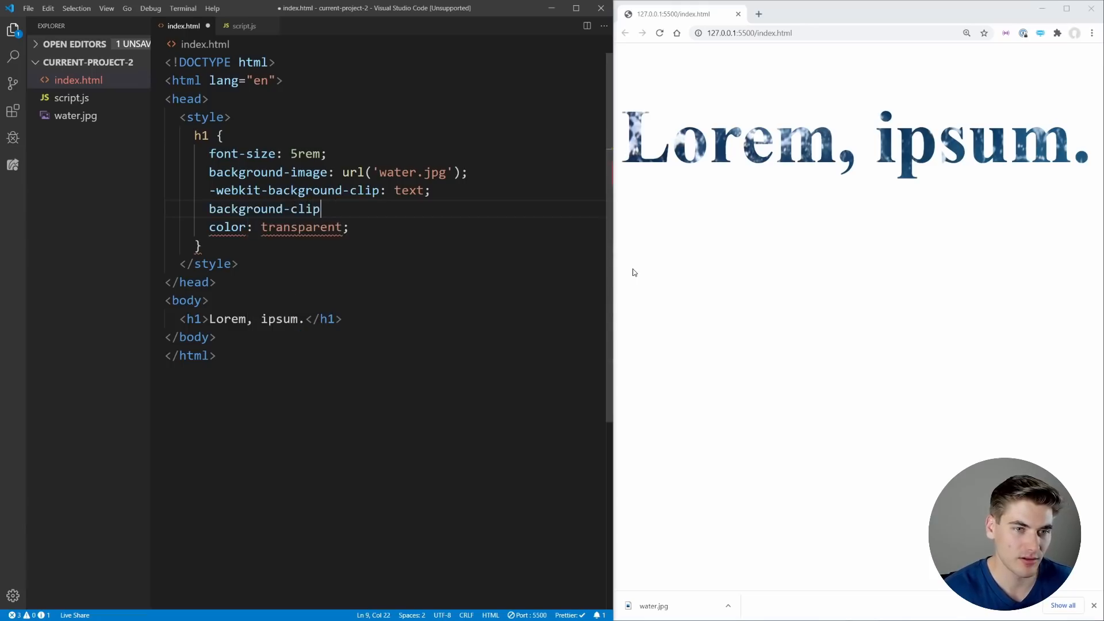
text(: text;)
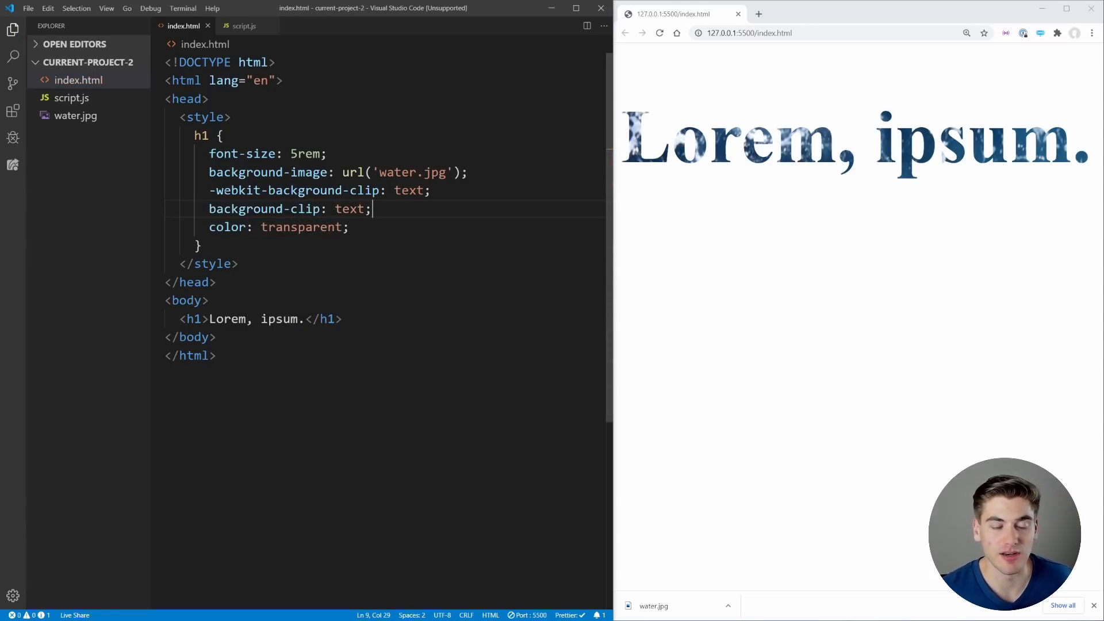
double_click(295, 190)
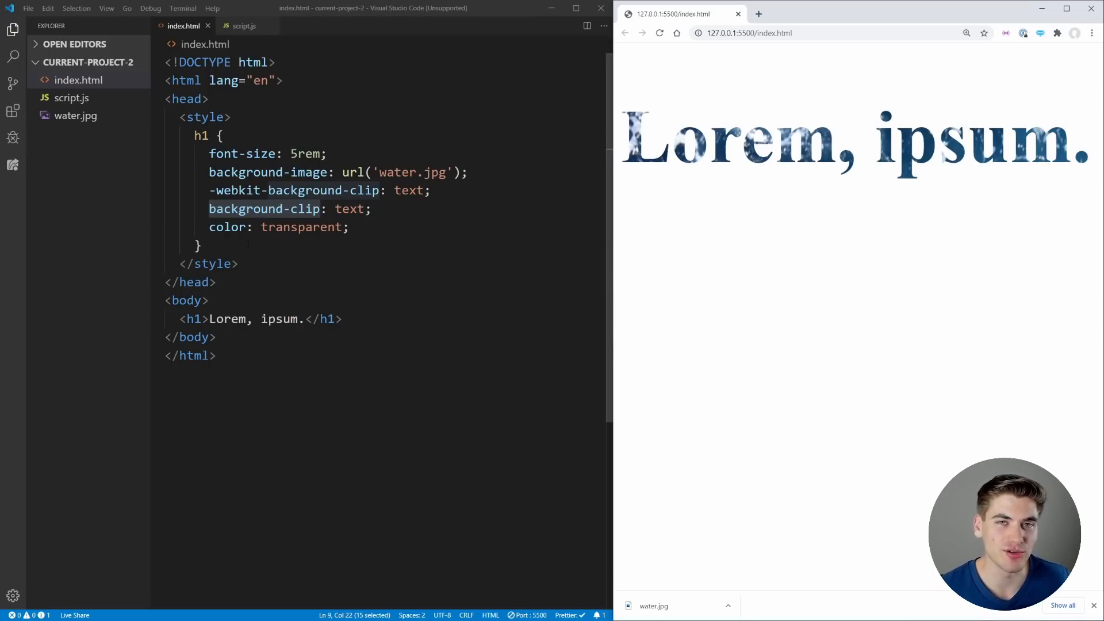
- Add a second h1 rule containing all: initial; to reset the heading styles
text(h1)
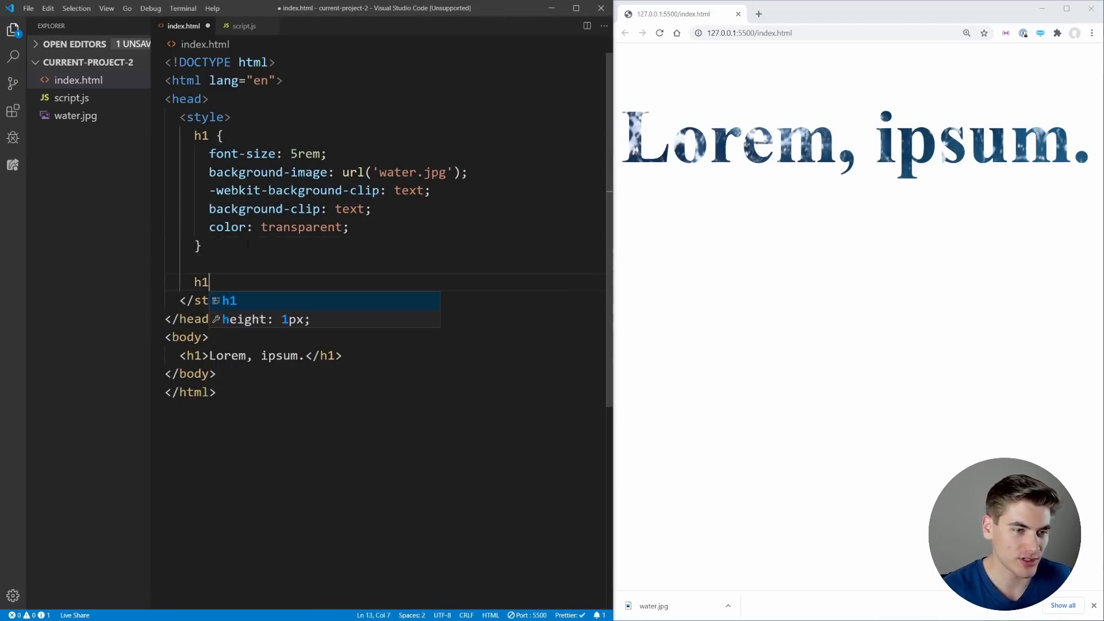
text({)
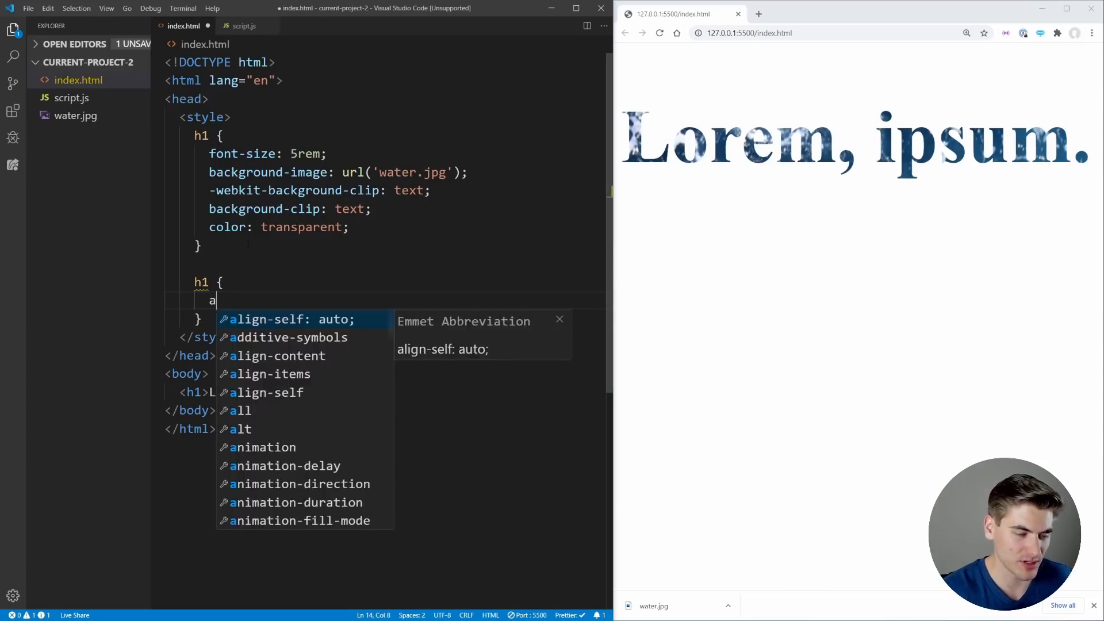
text(ll: initial;)
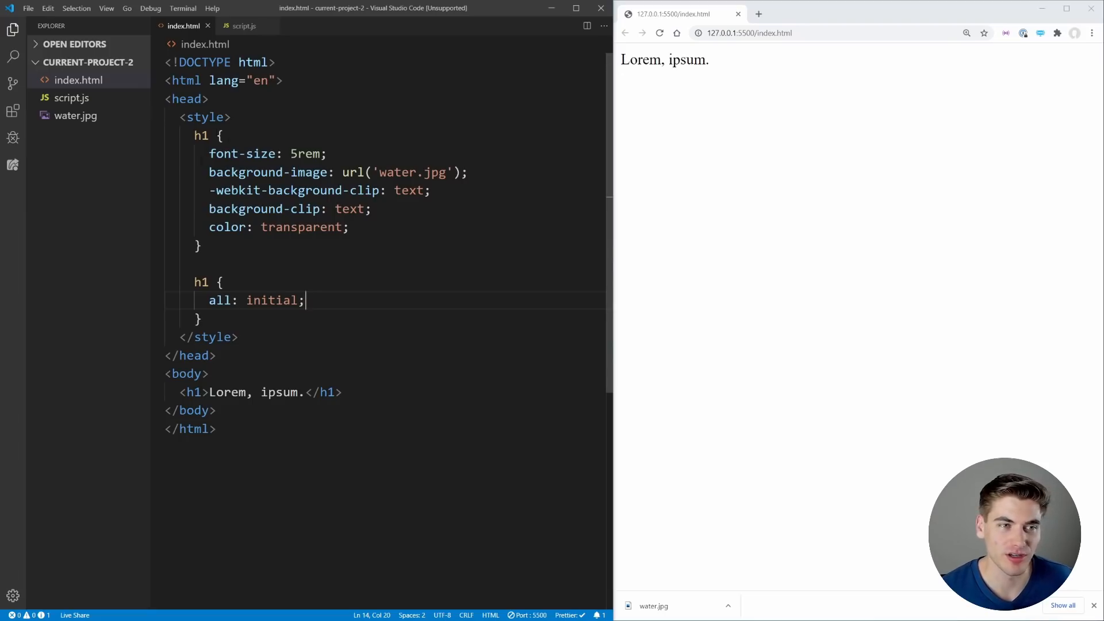
drag(209, 153, 200, 246)
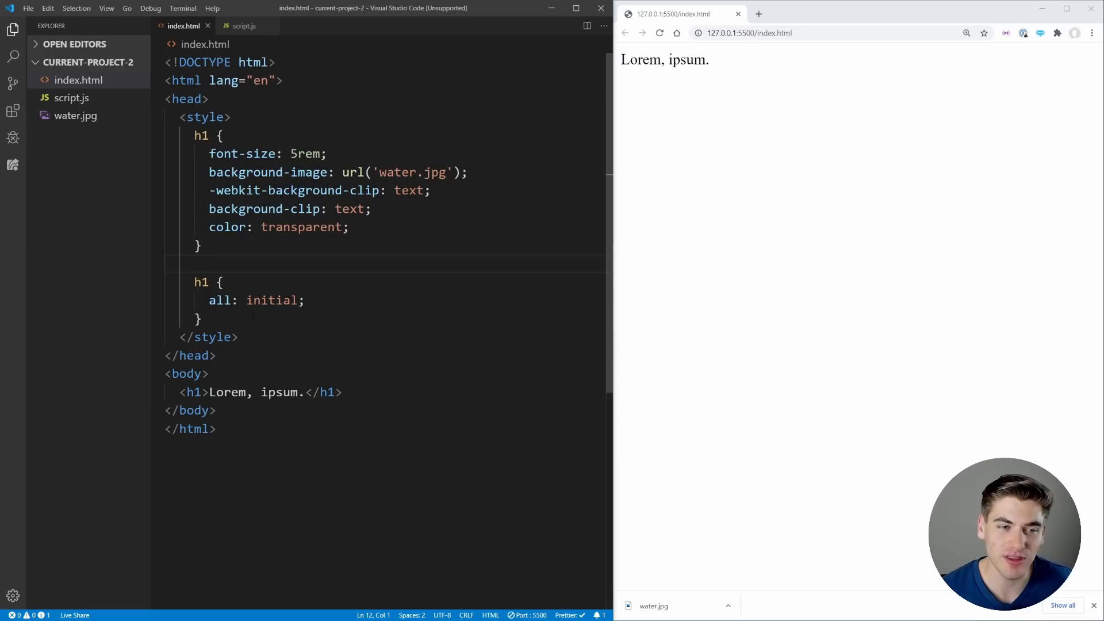
triple_click(256, 300)
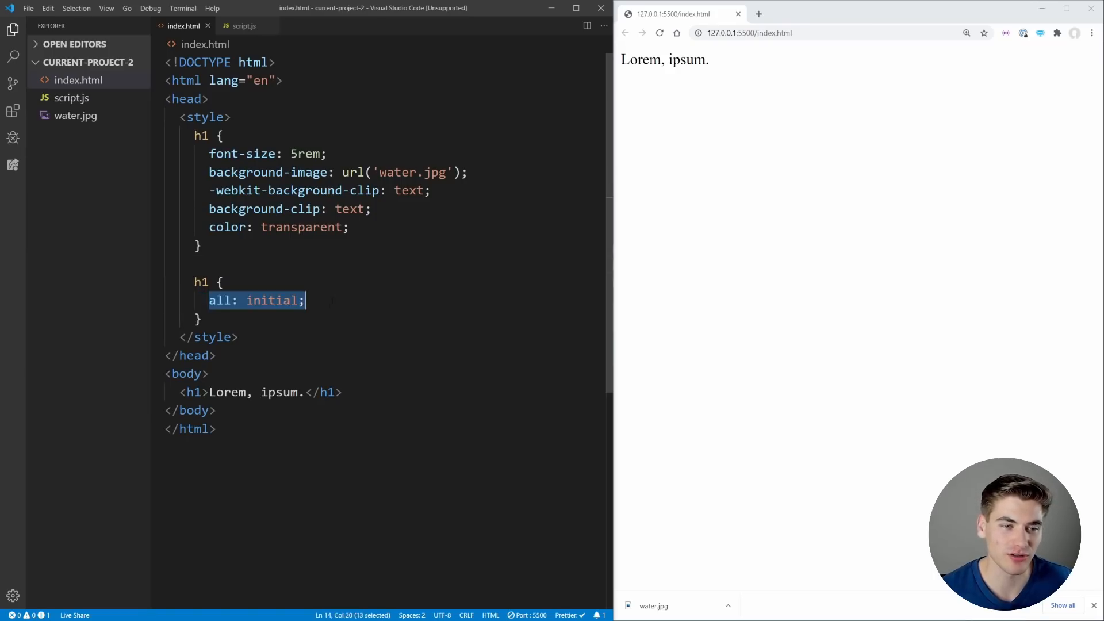
- Give the reset h1 rule font-size: 3rem;
text(f)
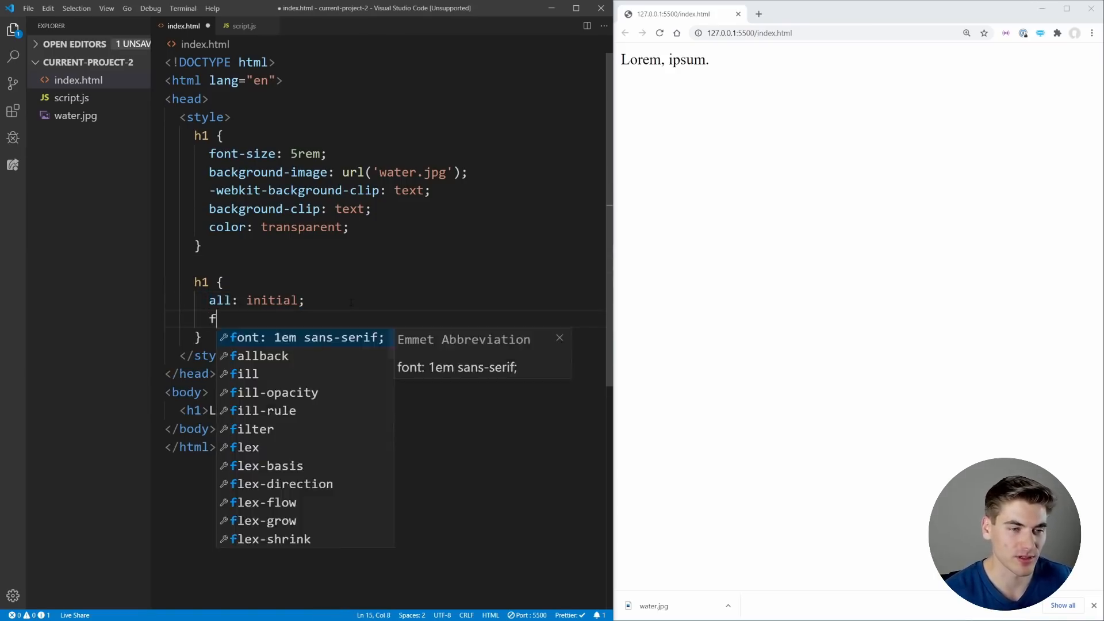
text(ont-size:)
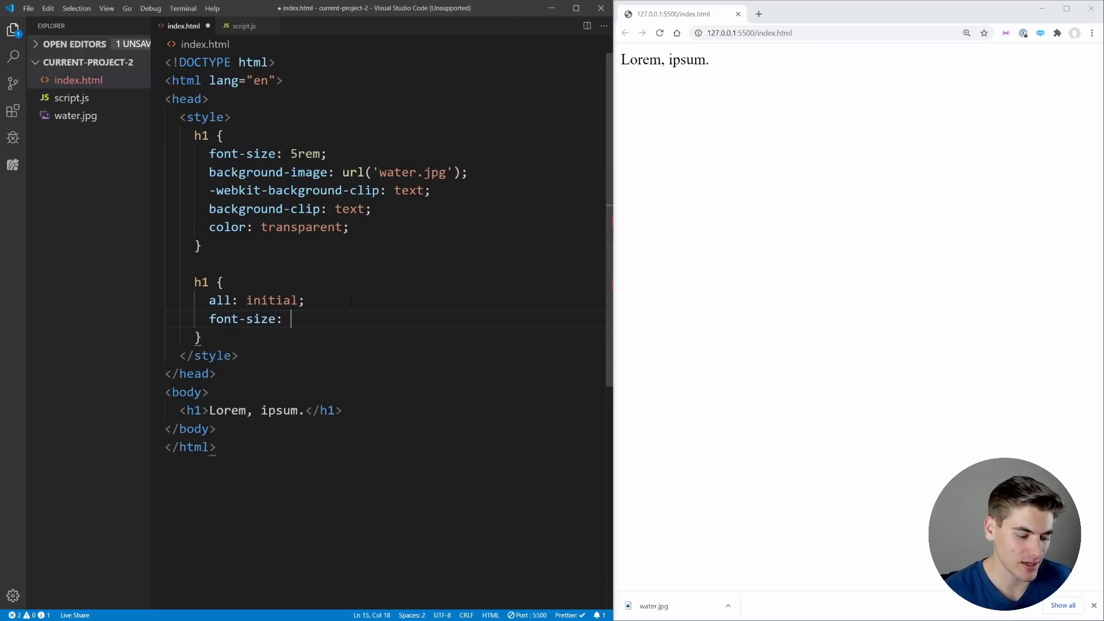
text(3rem;)
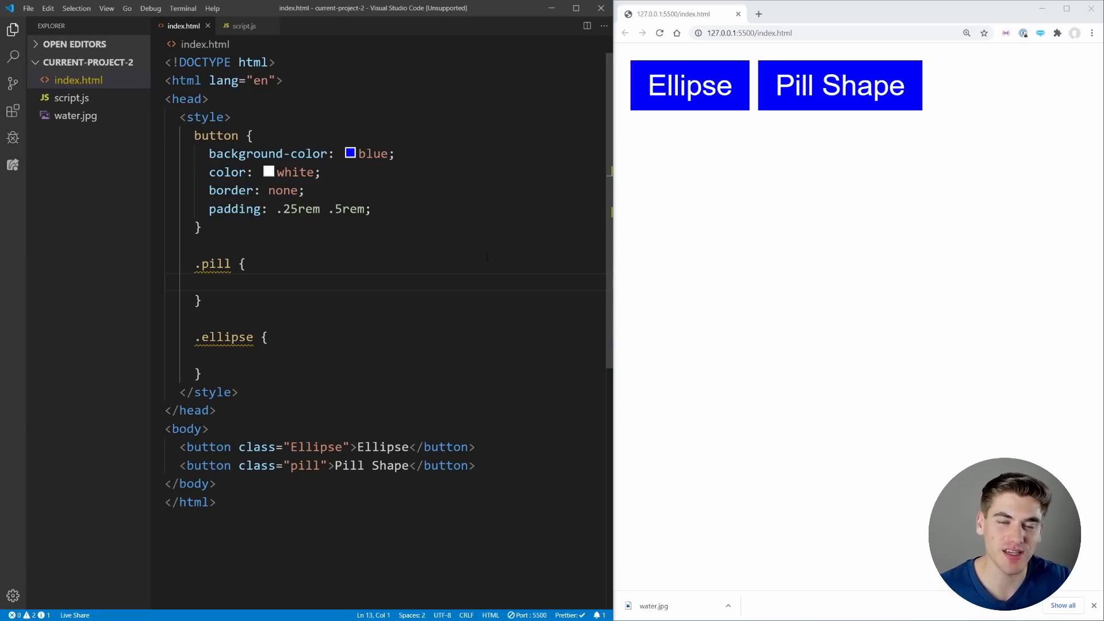
mouse_move(701, 111)
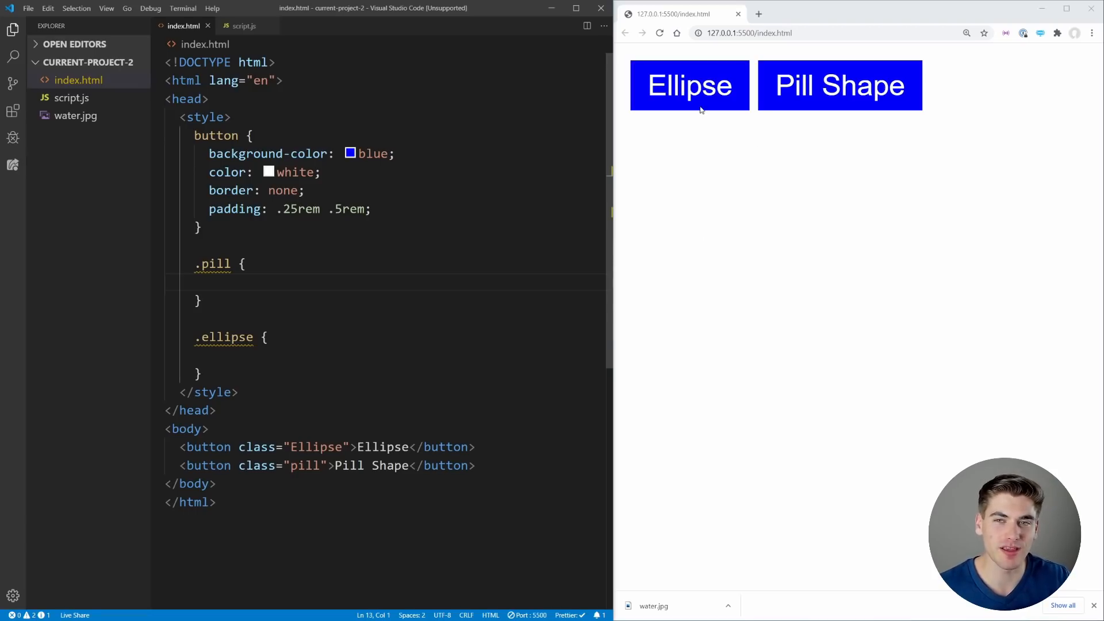
mouse_move(737, 282)
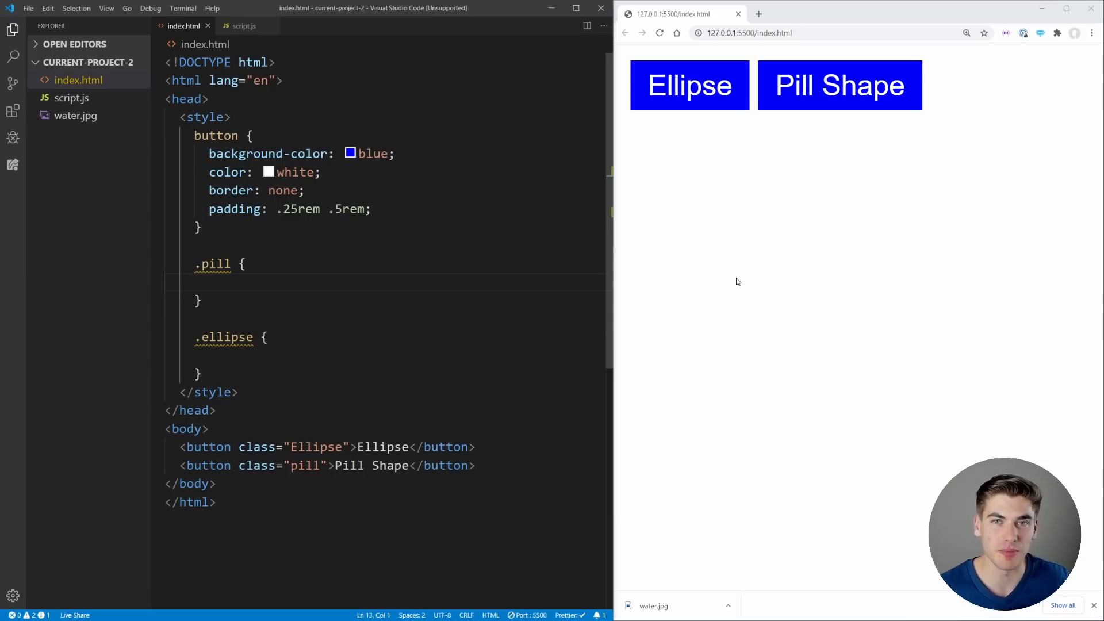
mouse_move(744, 285)
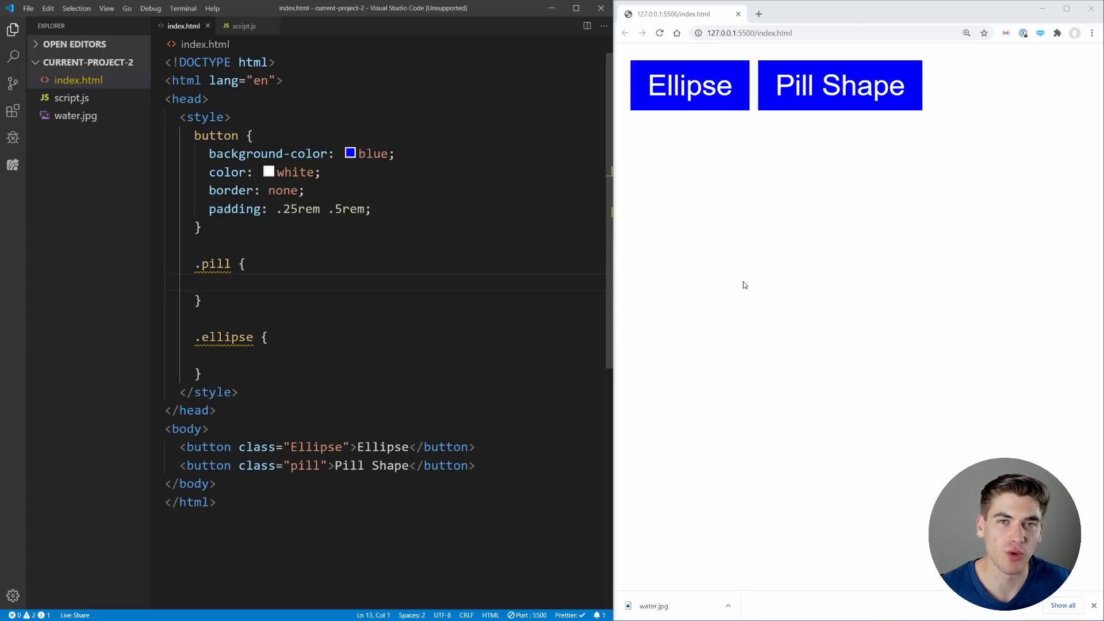
- Add border-radius: 50%; inside the .ellipse rule
scroll(down, 3)
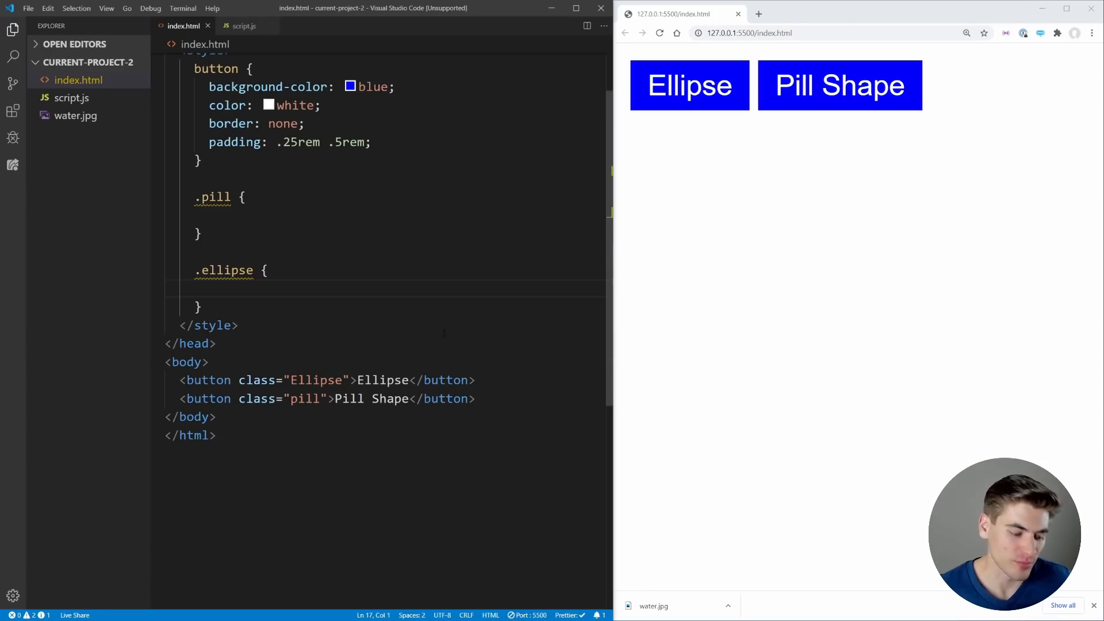
text(border-radius: 50%)
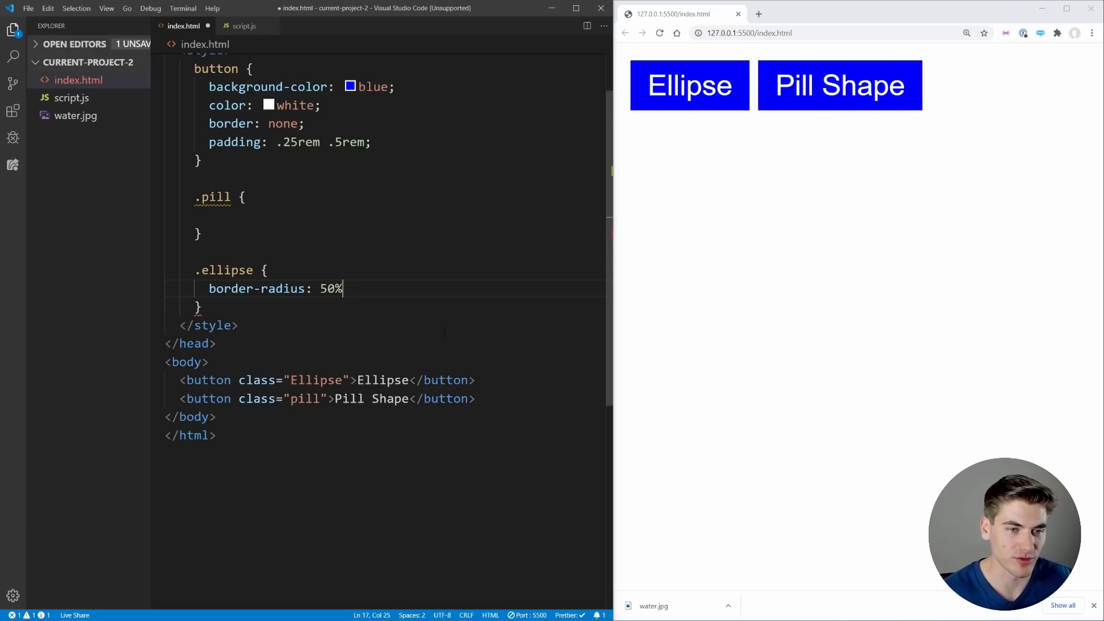
text(;)
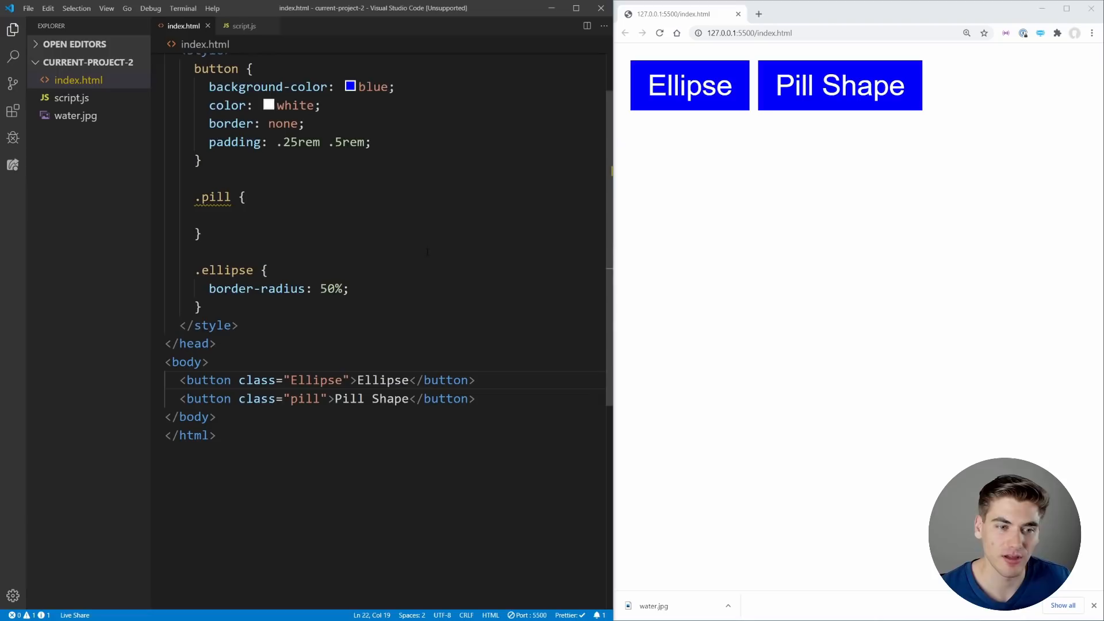
- Change the first button's class from "Ellipse" to lowercase "ellipse" and save
click(294, 380)
text(e)
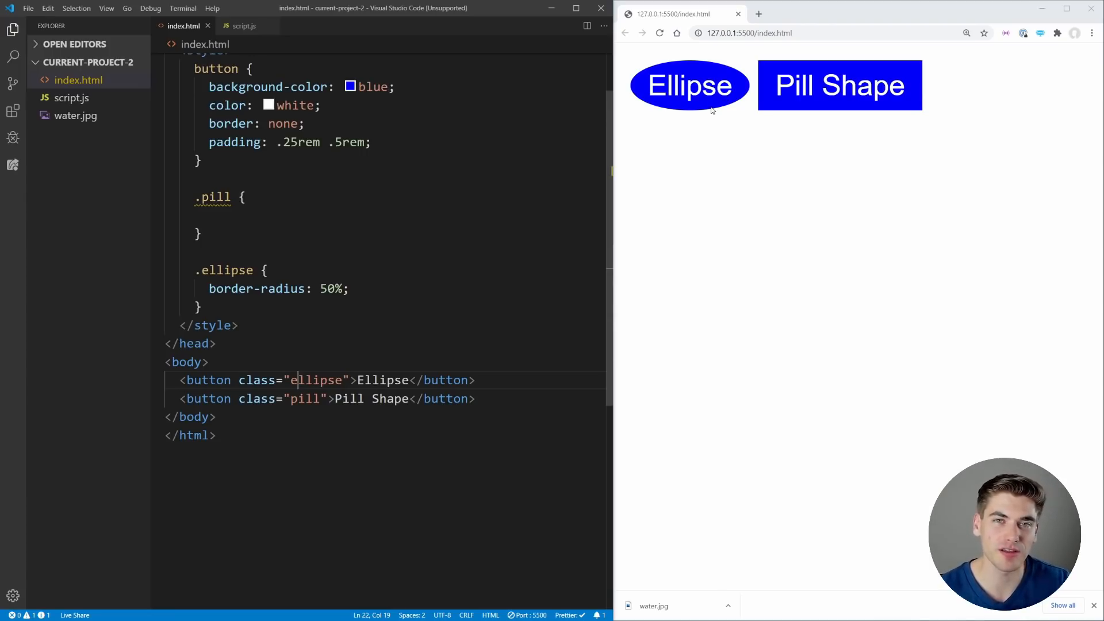
mouse_move(723, 112)
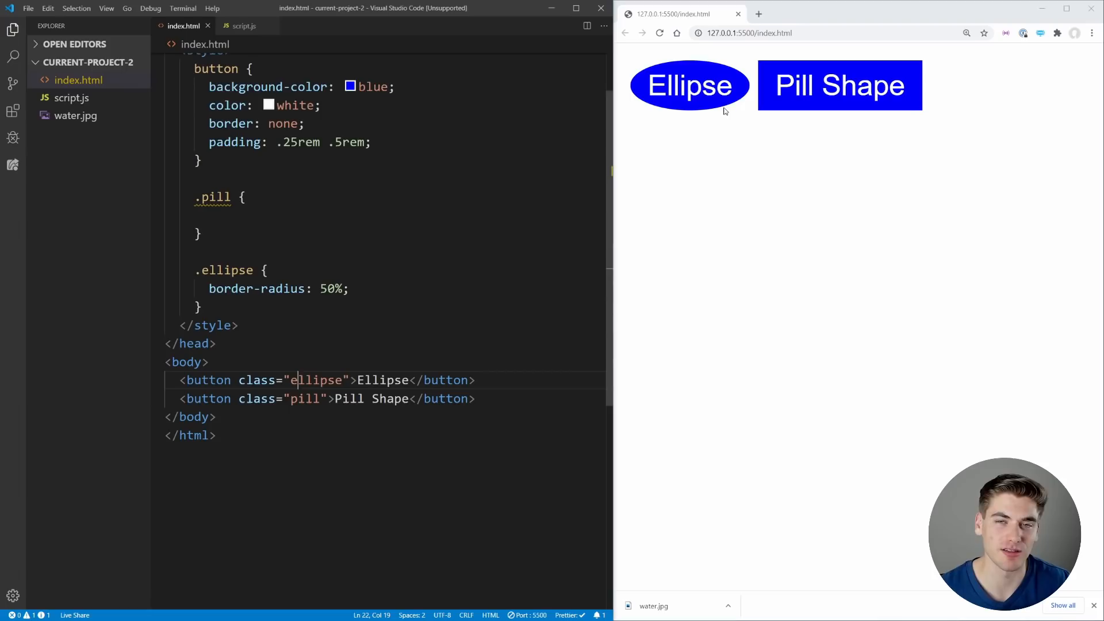
mouse_move(716, 145)
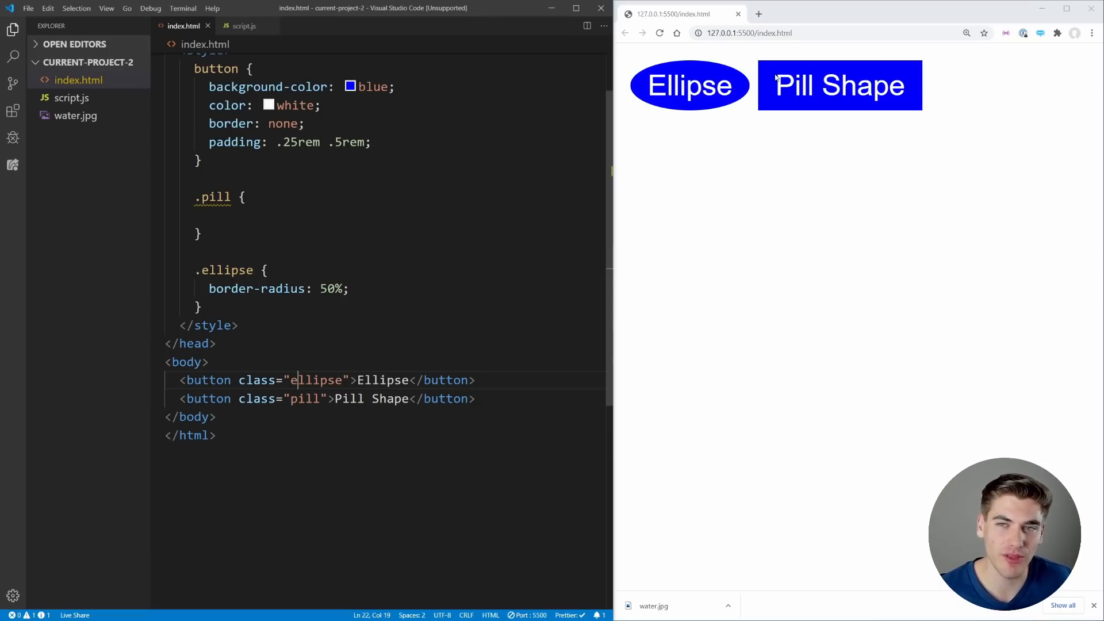
mouse_move(772, 115)
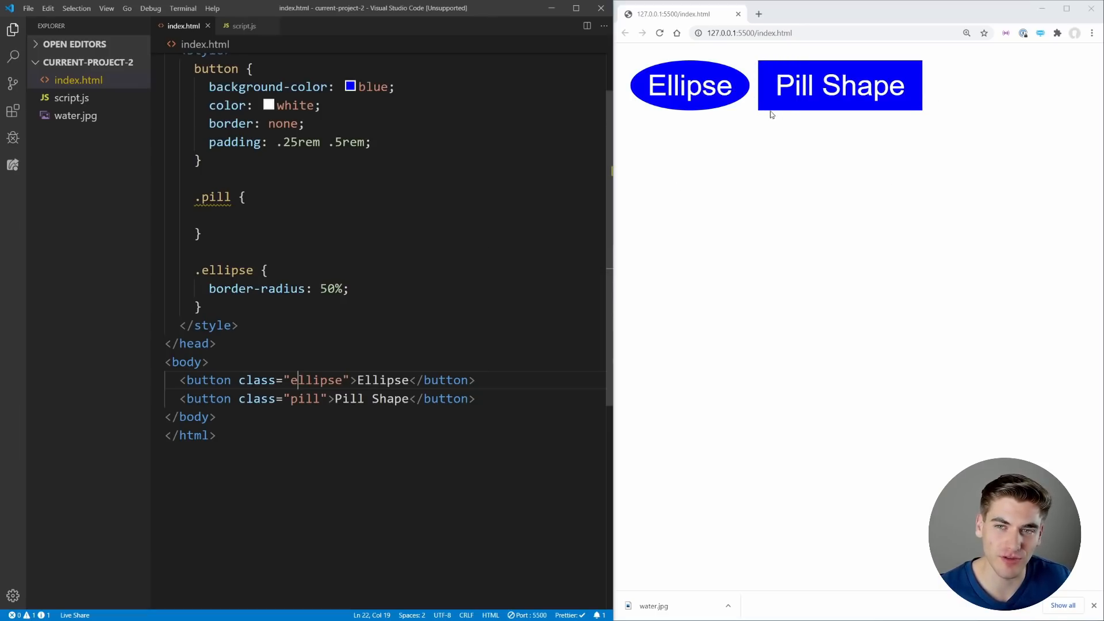
mouse_move(942, 93)
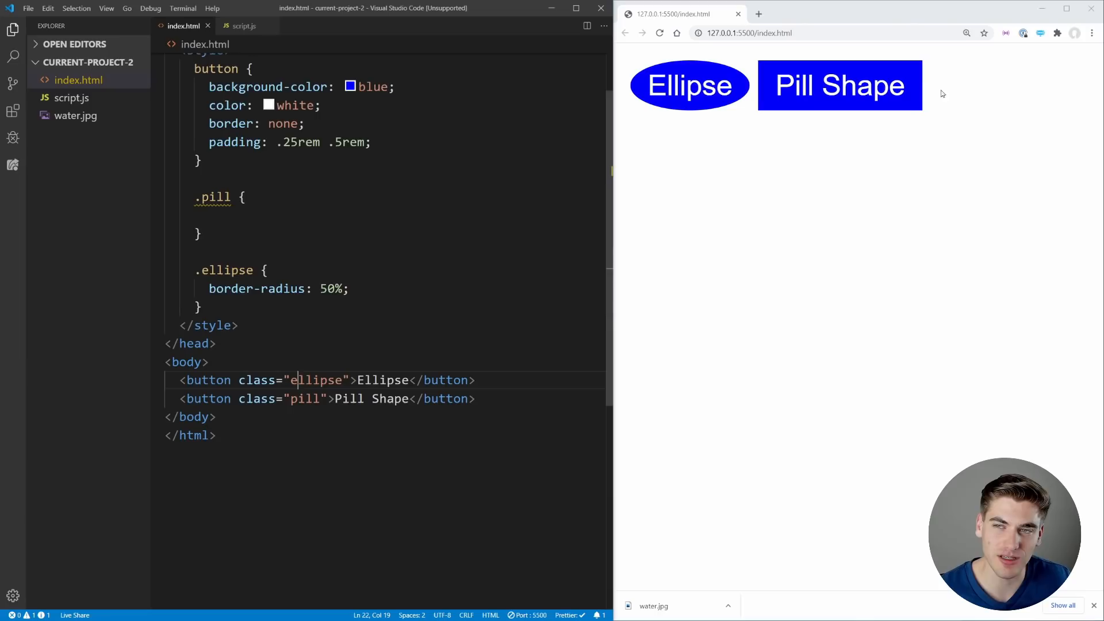
mouse_move(690, 104)
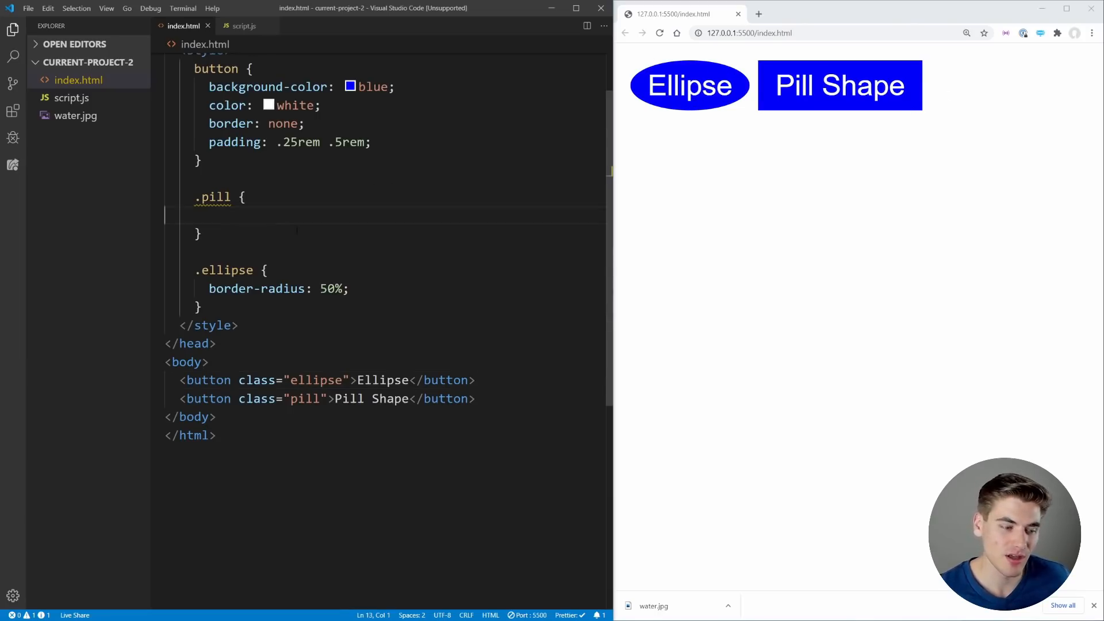
- Add border-radius: 25px; to .pill, trying then removing a temporary button height: 50px
text(border-radius:)
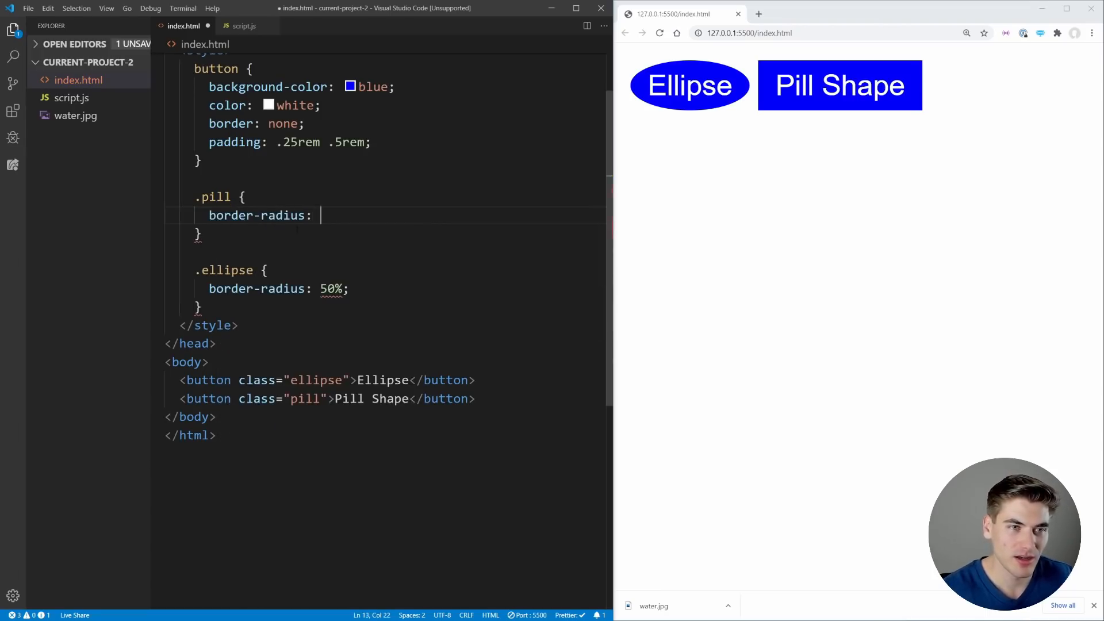
click(371, 141)
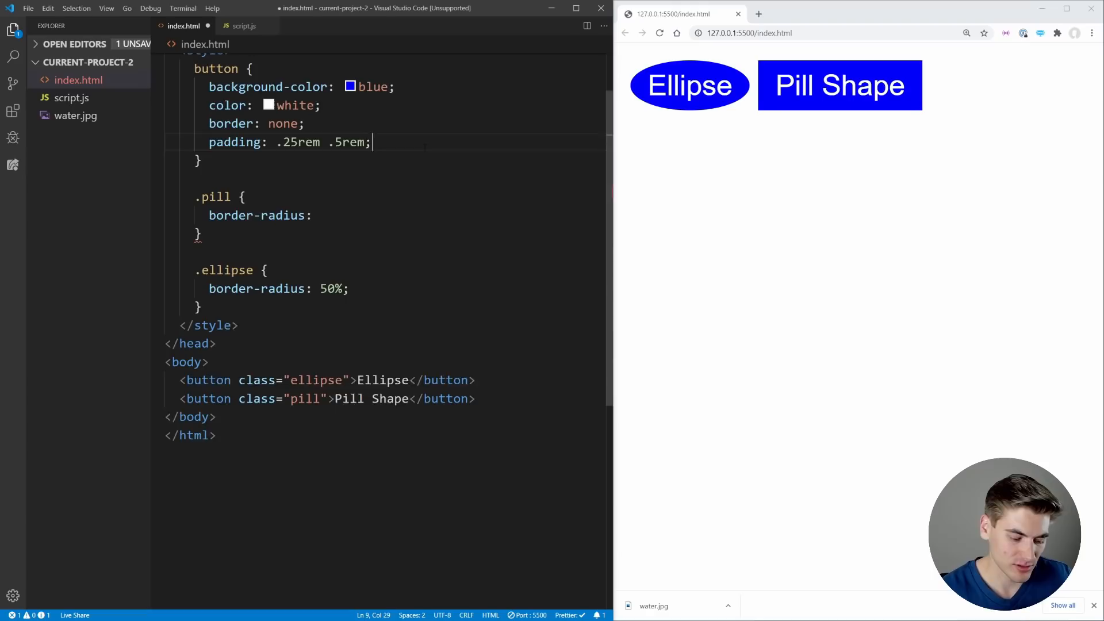
text(height: 50px;)
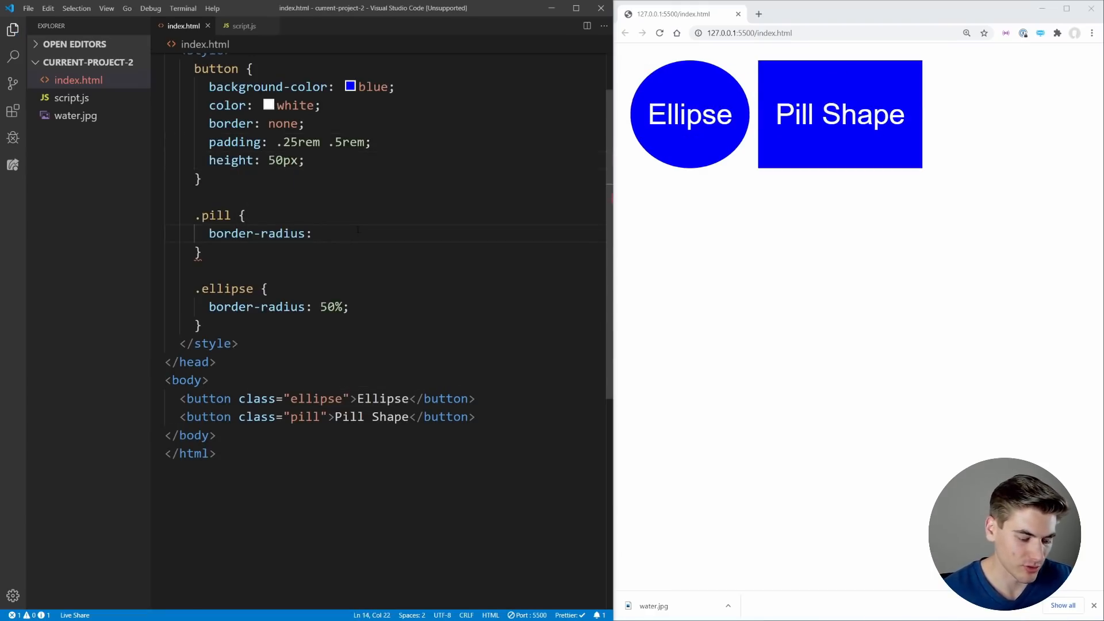
text(25px;)
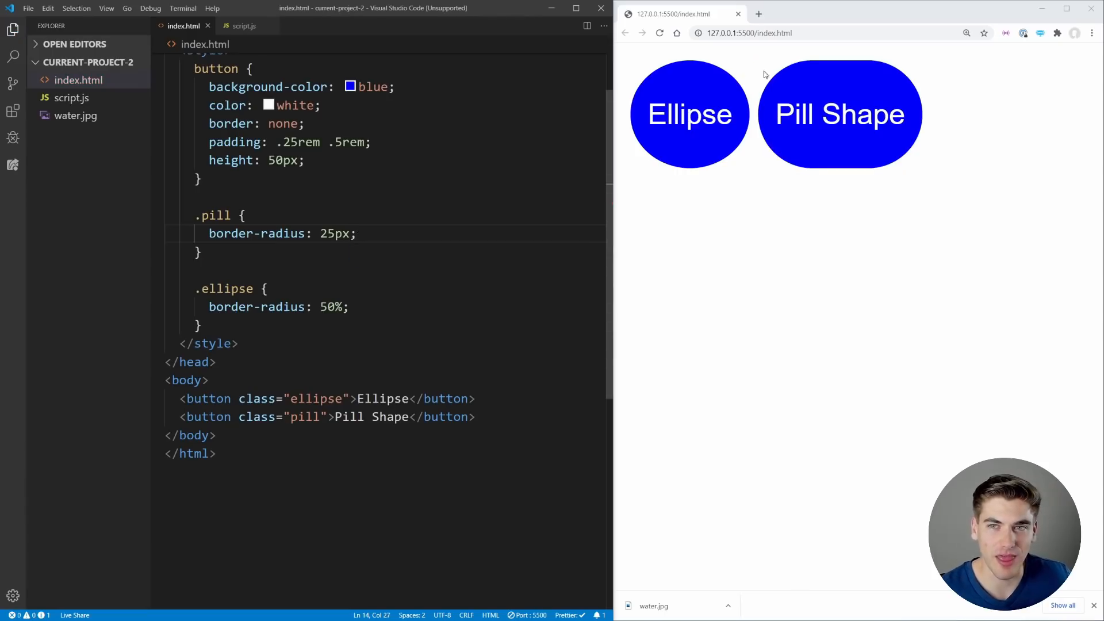
mouse_move(795, 222)
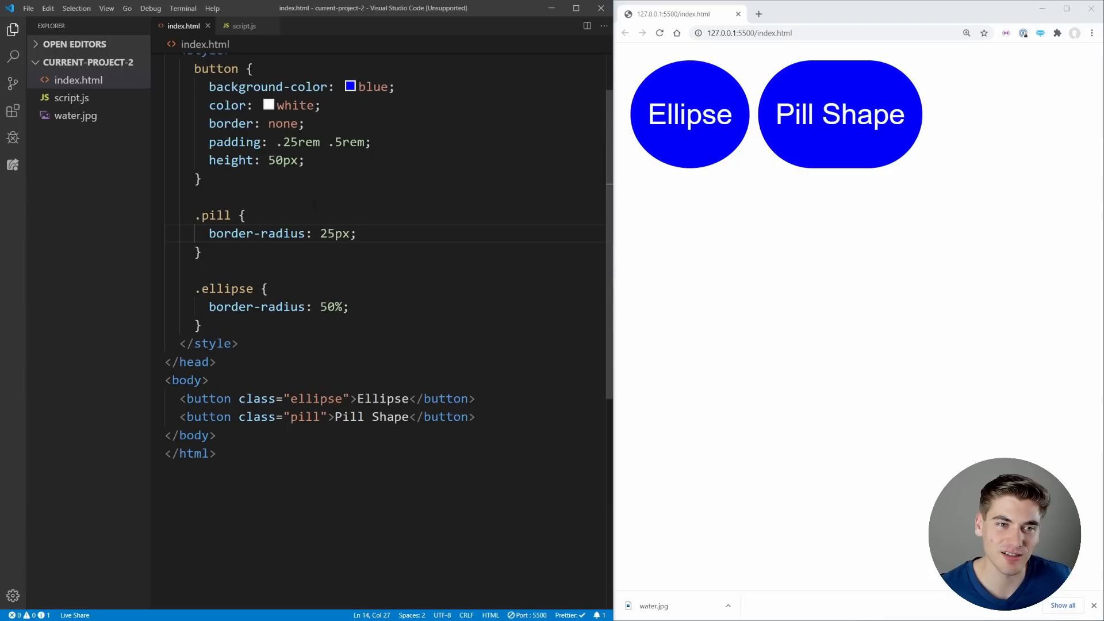
key(Backspace)
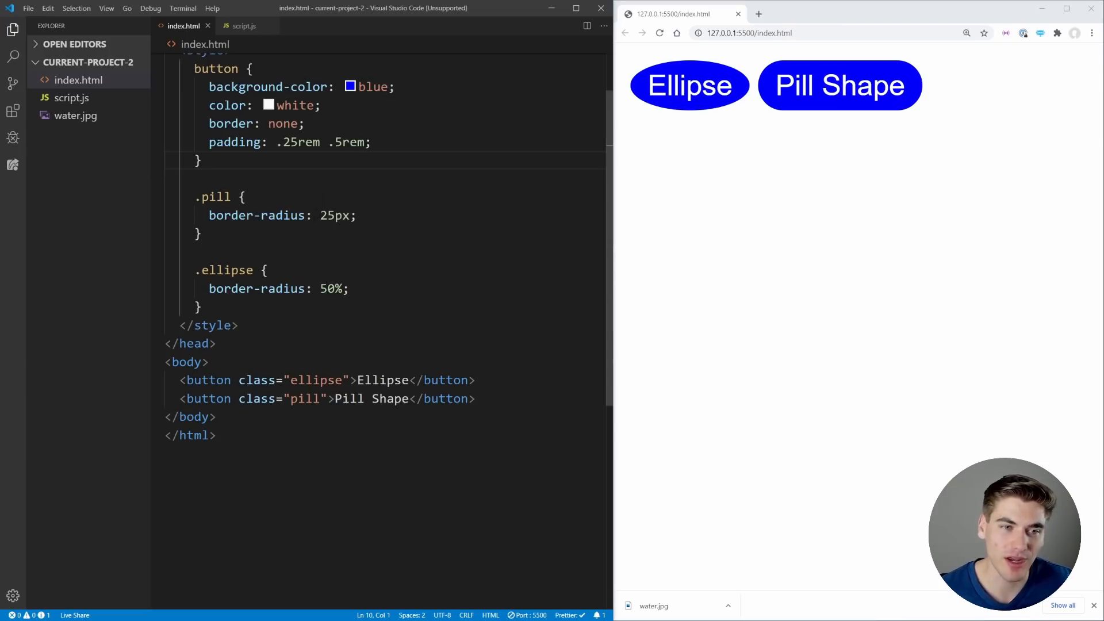
- Replace the .pill border radius 25px with 9999px and save
double_click(330, 215)
text(9999)
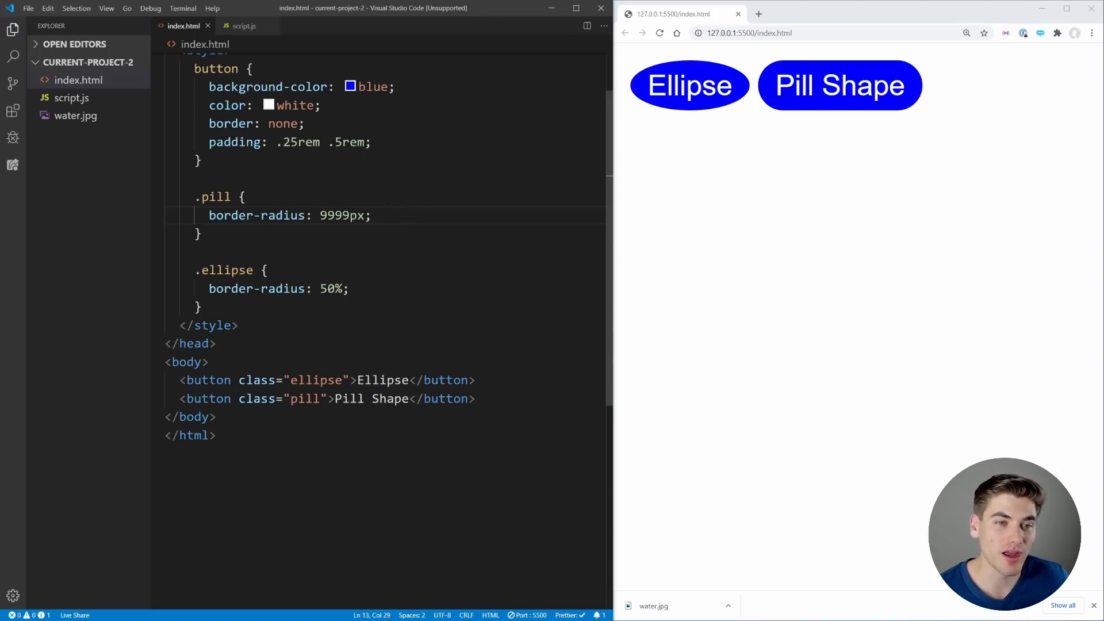
double_click(345, 215)
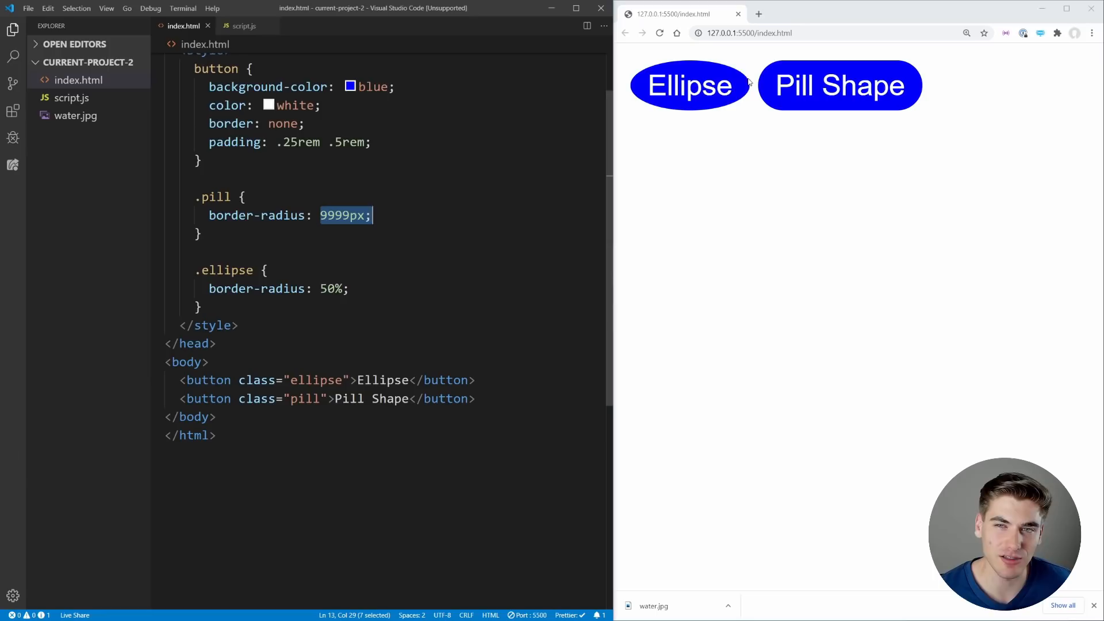
mouse_move(720, 76)
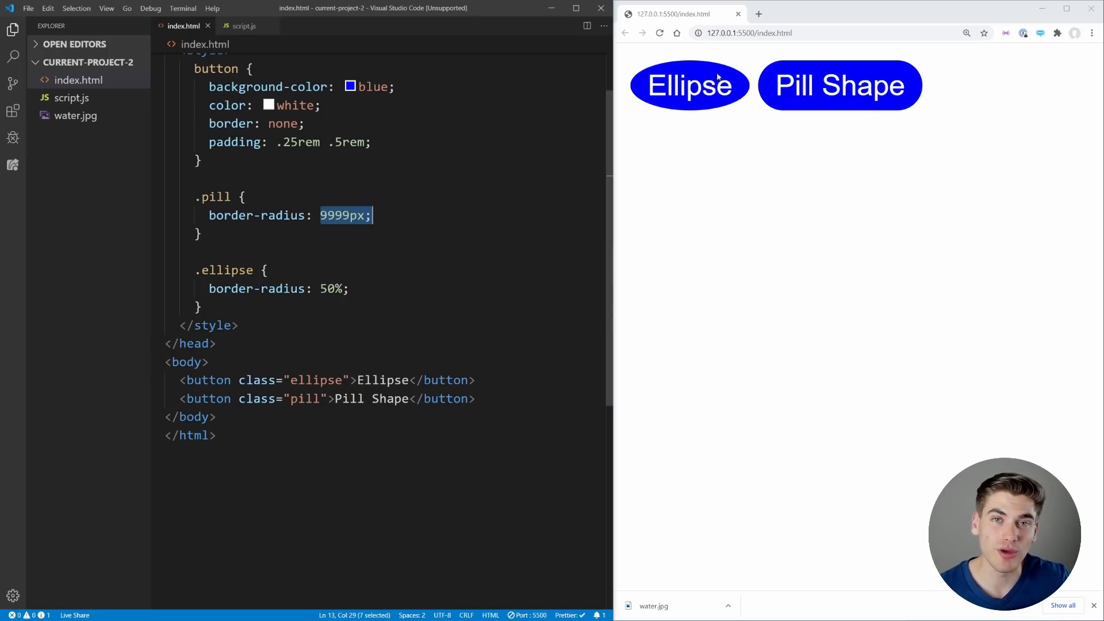
mouse_move(703, 134)
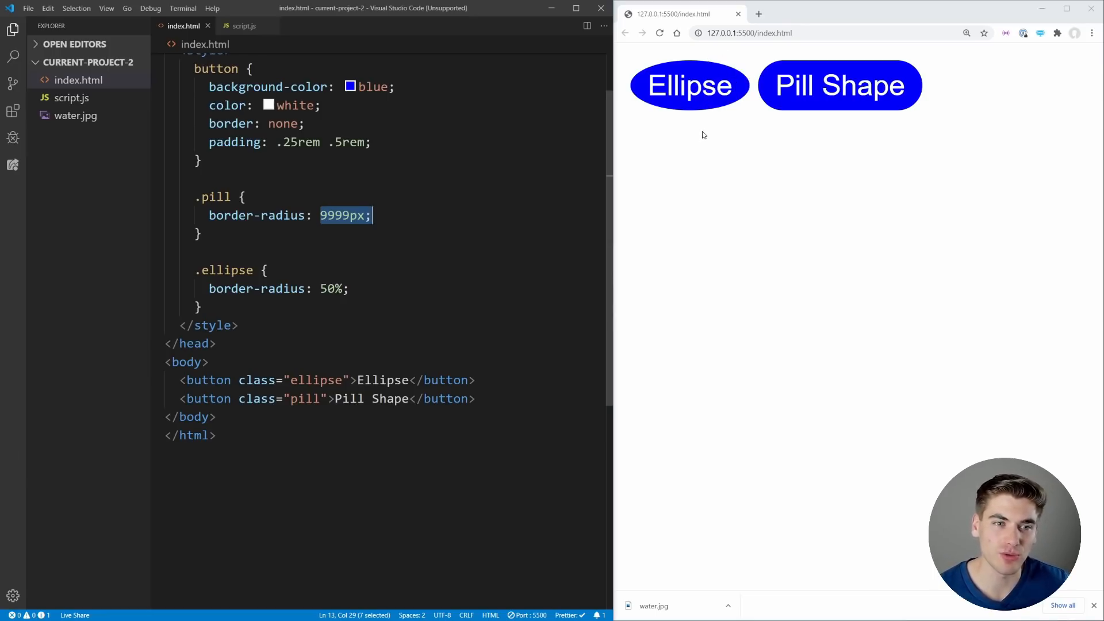